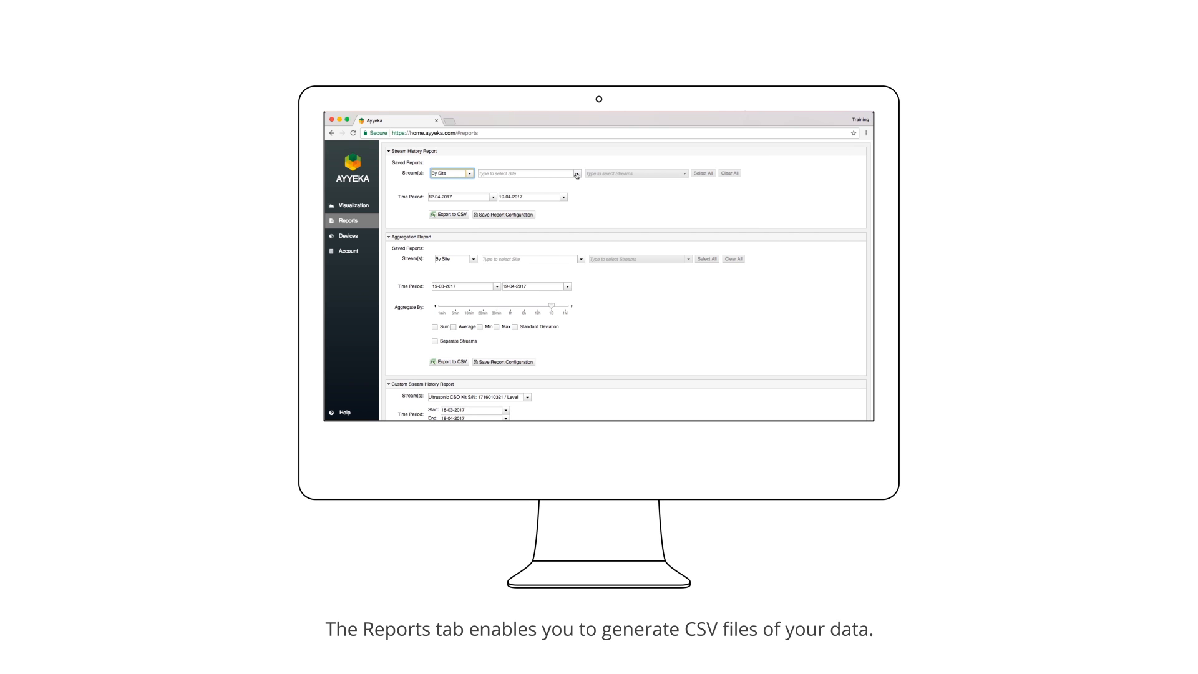
pyautogui.click(525, 174)
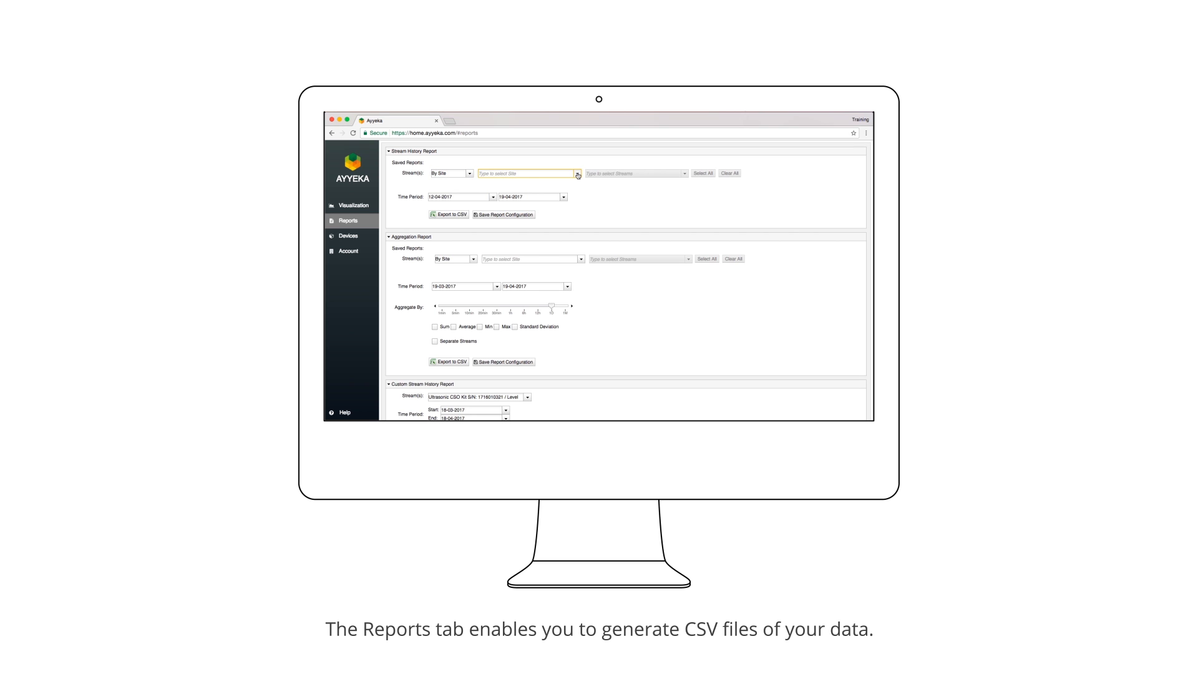
pyautogui.click(451, 173)
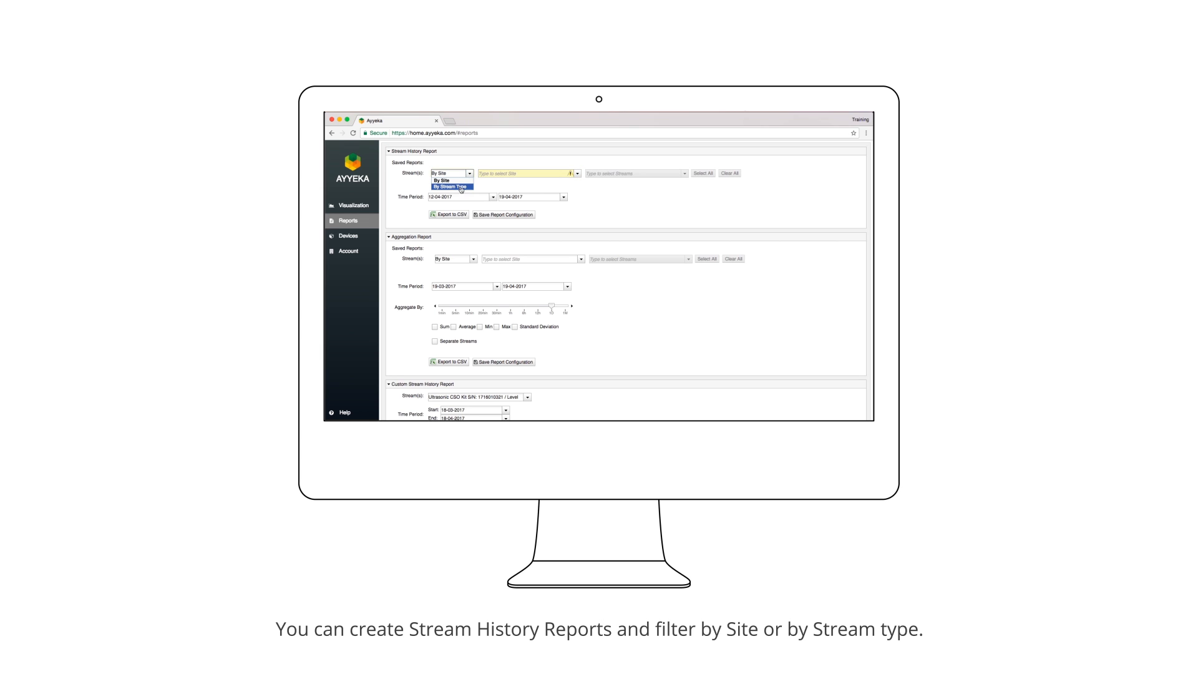
pyautogui.click(452, 187)
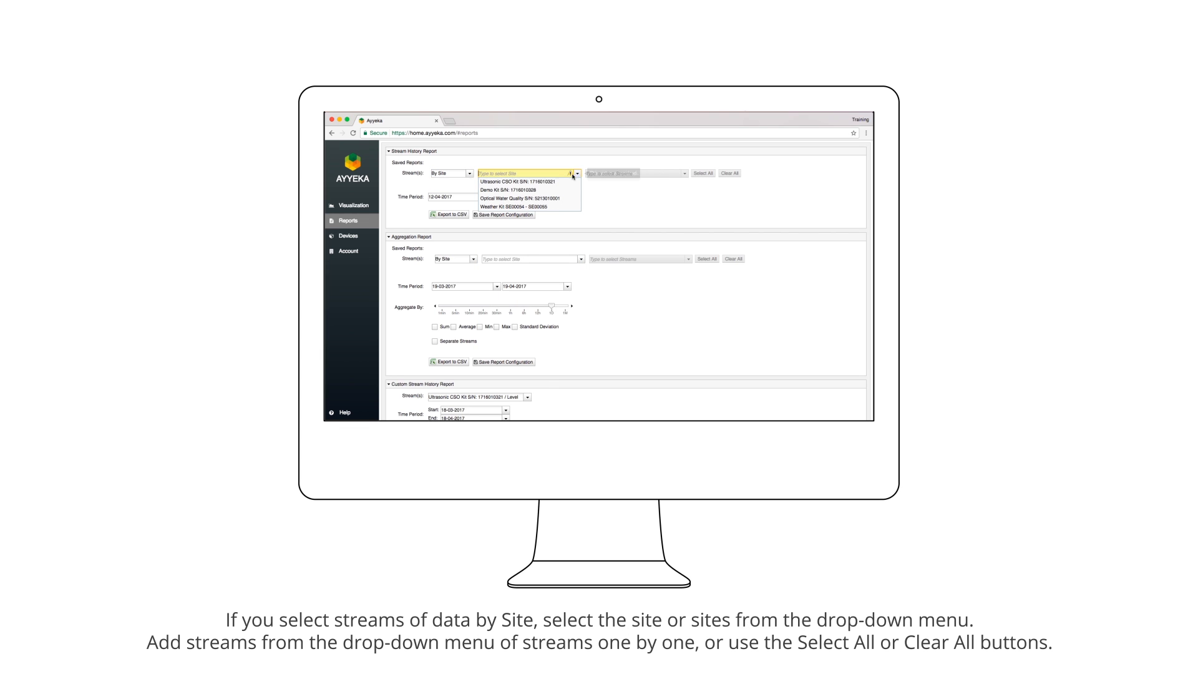
pyautogui.click(517, 181)
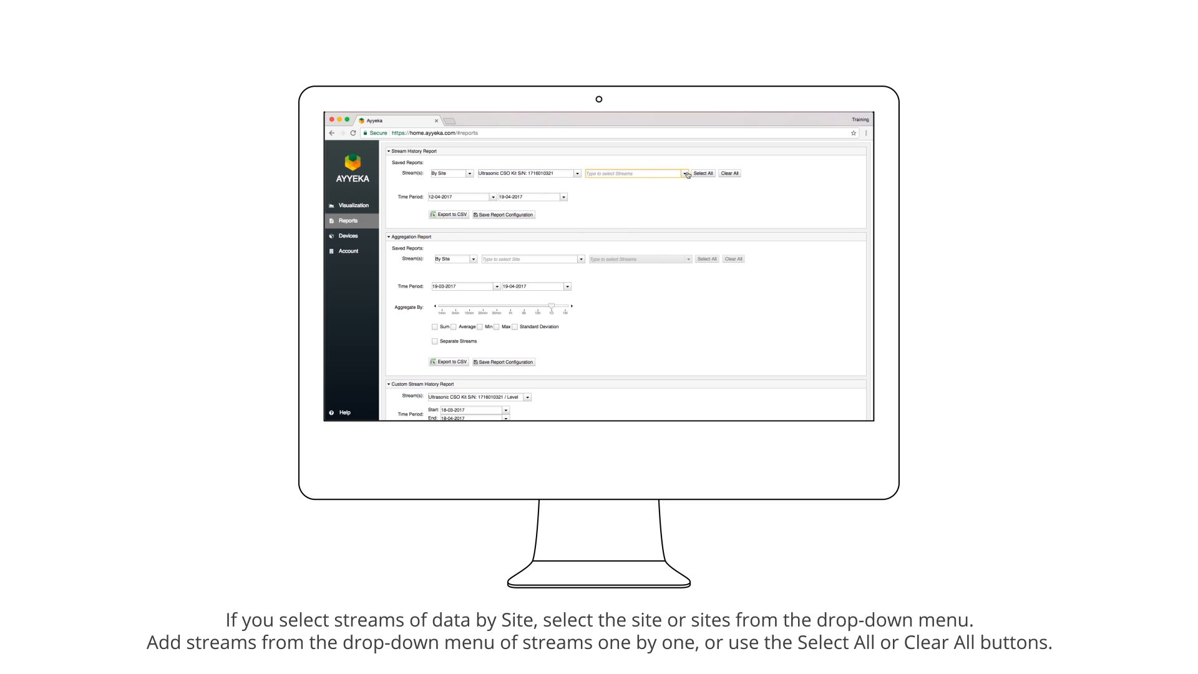
# - Add the site's Level stream, select all its streams, then clear them all
pyautogui.click(632, 174)
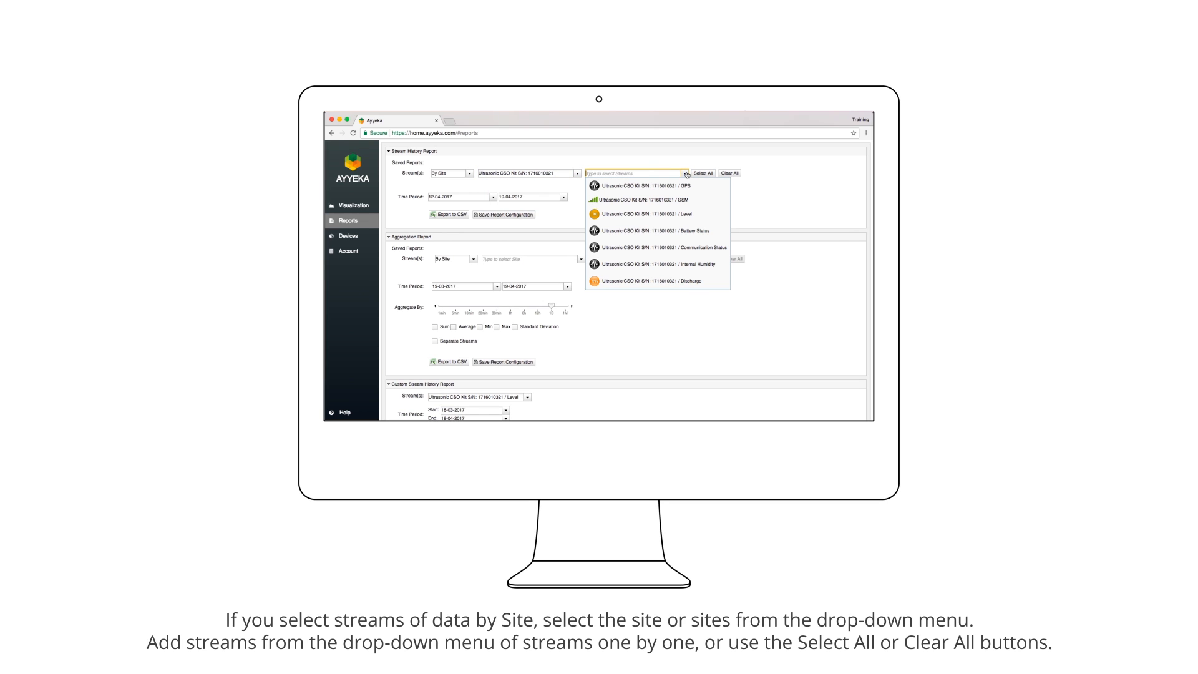
pyautogui.click(657, 214)
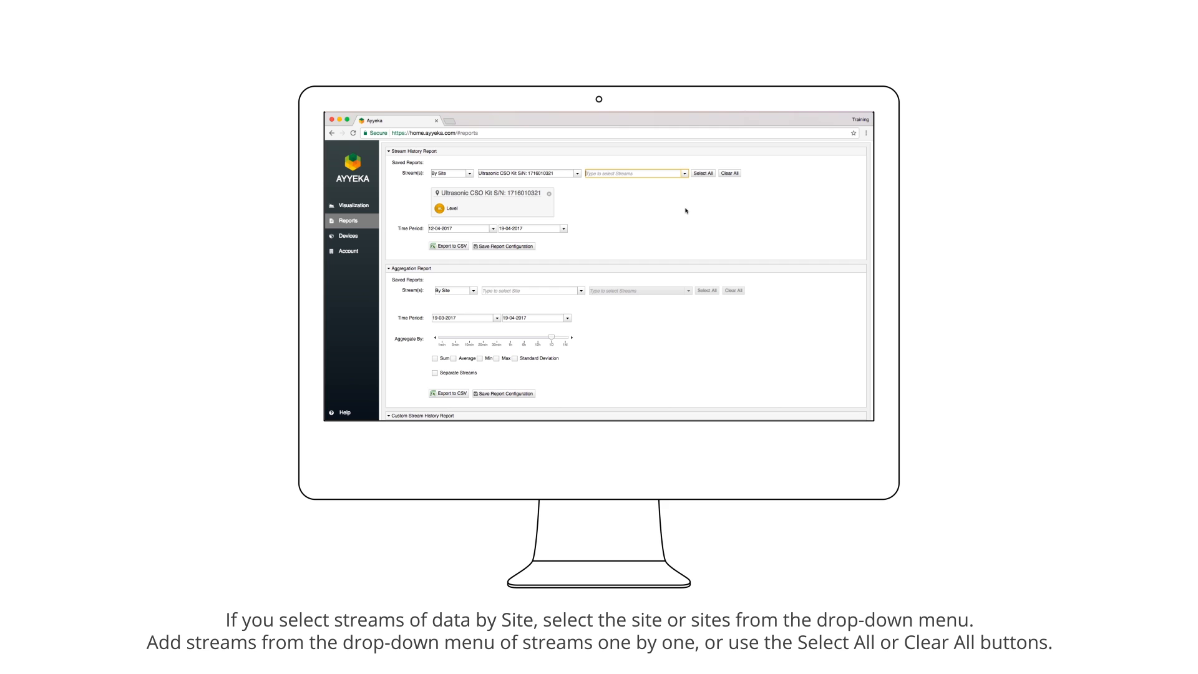
pyautogui.click(702, 173)
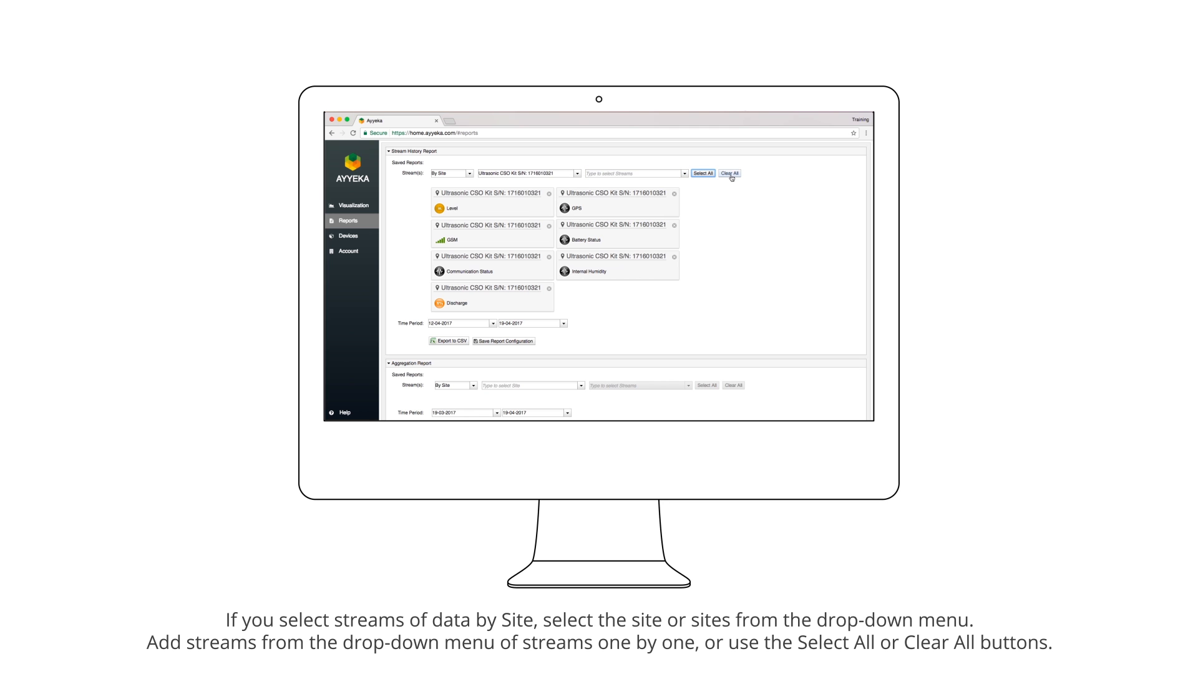
pyautogui.click(728, 173)
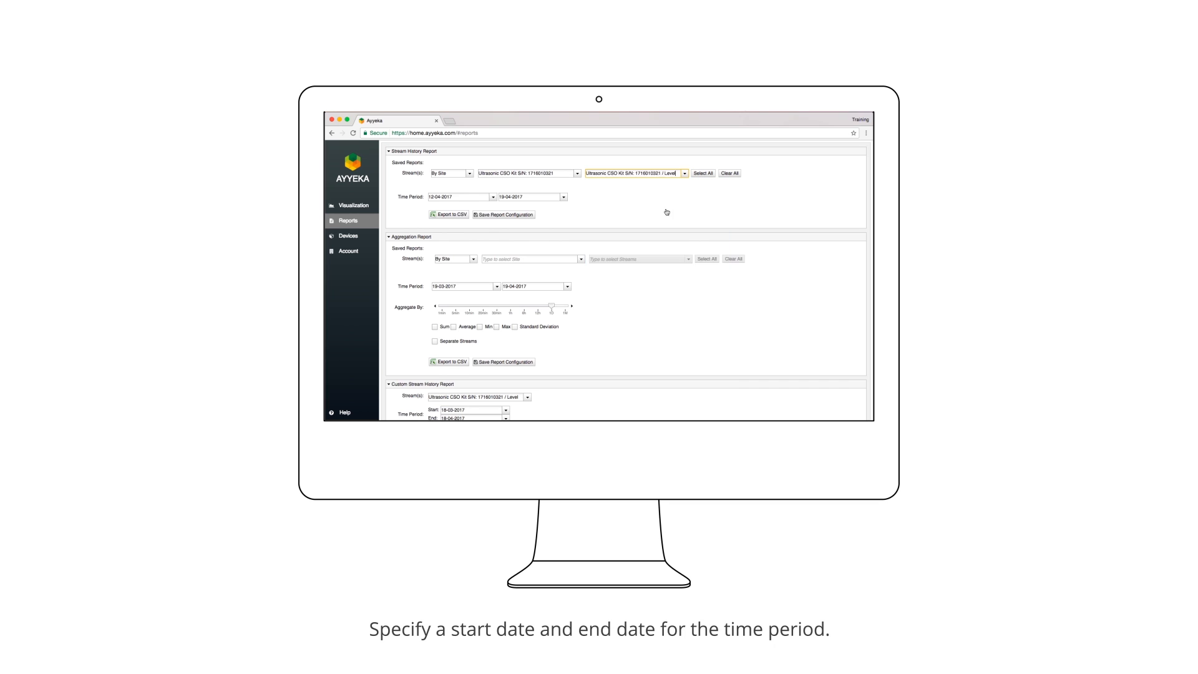
# - Add Level and Discharge streams, start 01-04-2017, and save the configuration as 'Level & Discharge'
pyautogui.click(634, 173)
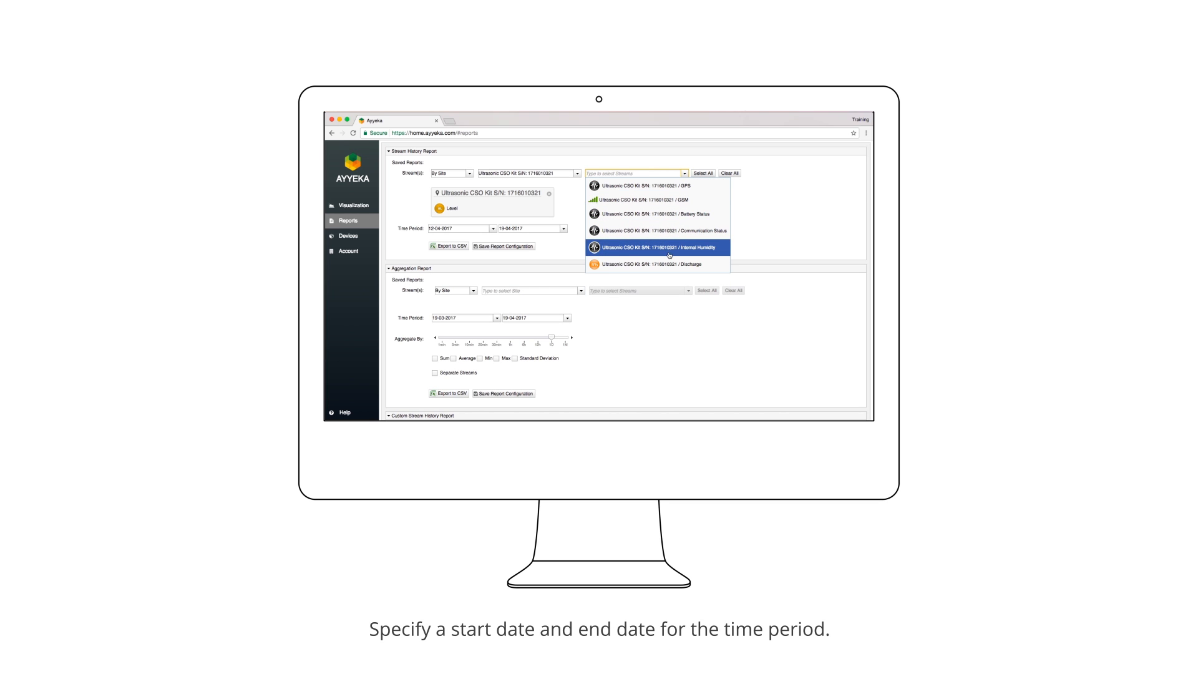
pyautogui.click(650, 263)
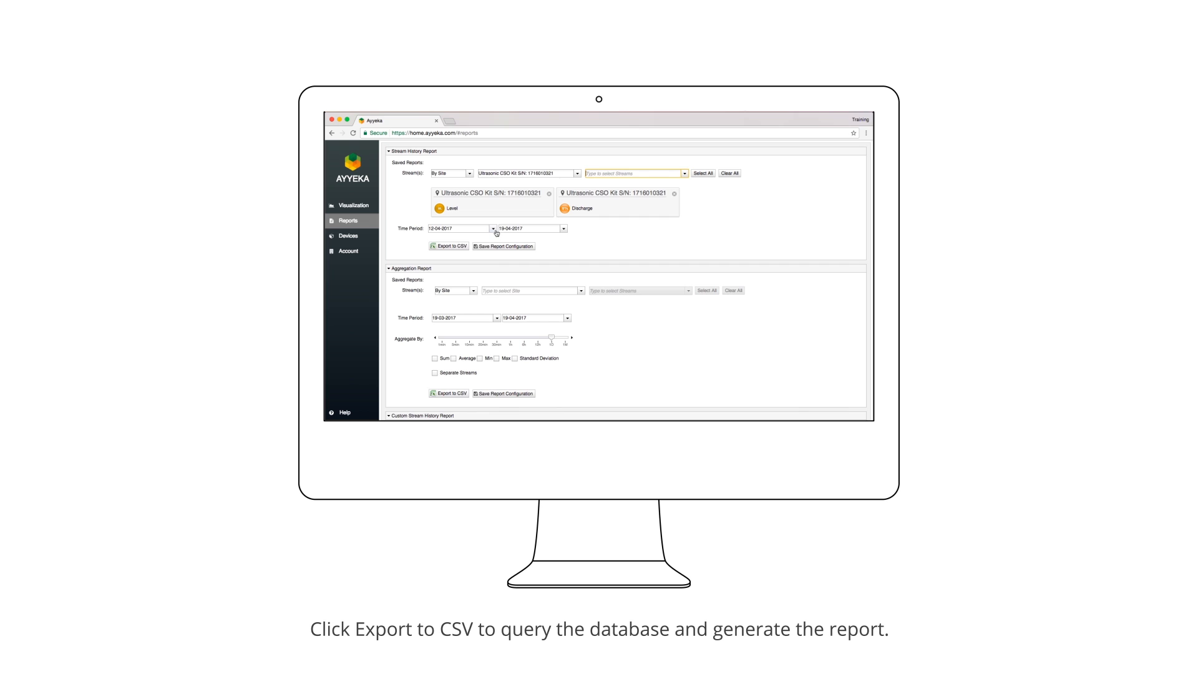
pyautogui.click(492, 228)
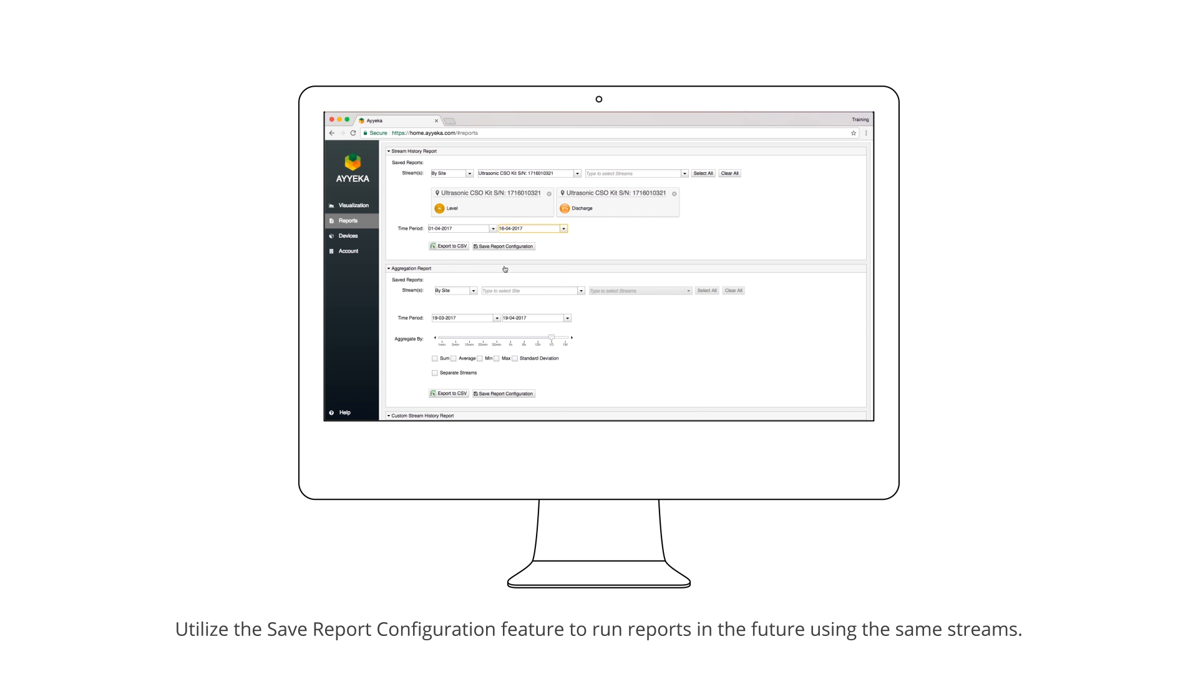
pyautogui.click(449, 246)
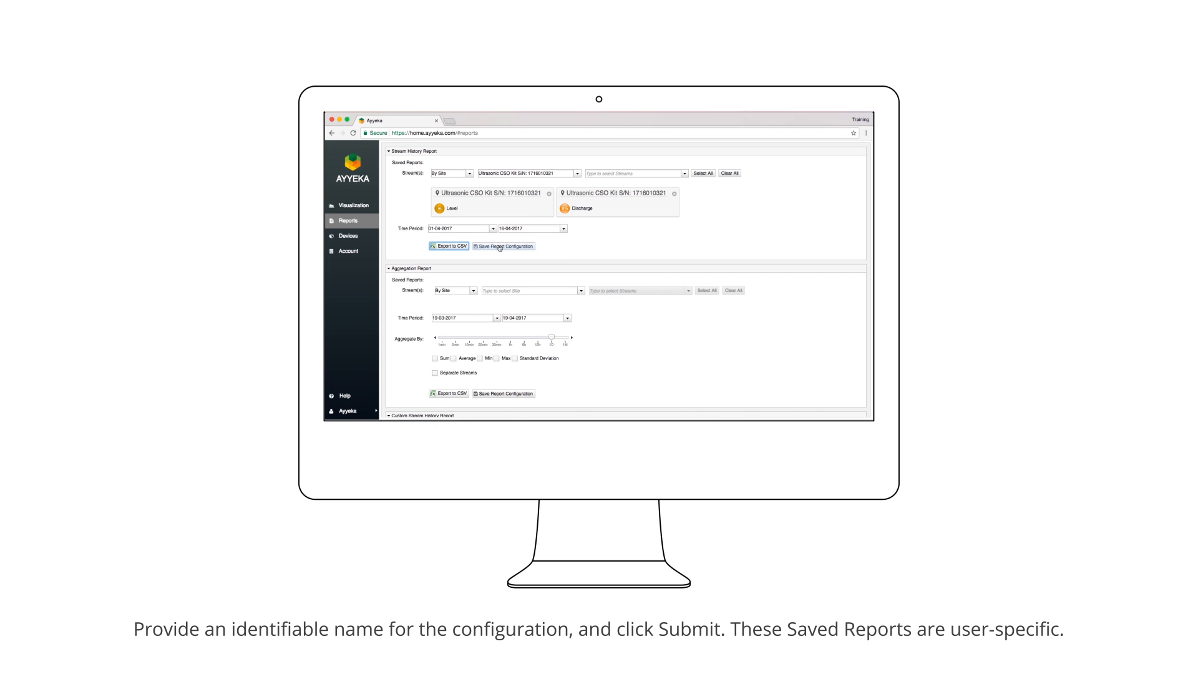
pyautogui.click(503, 246)
pyautogui.write('Level & Discharge')
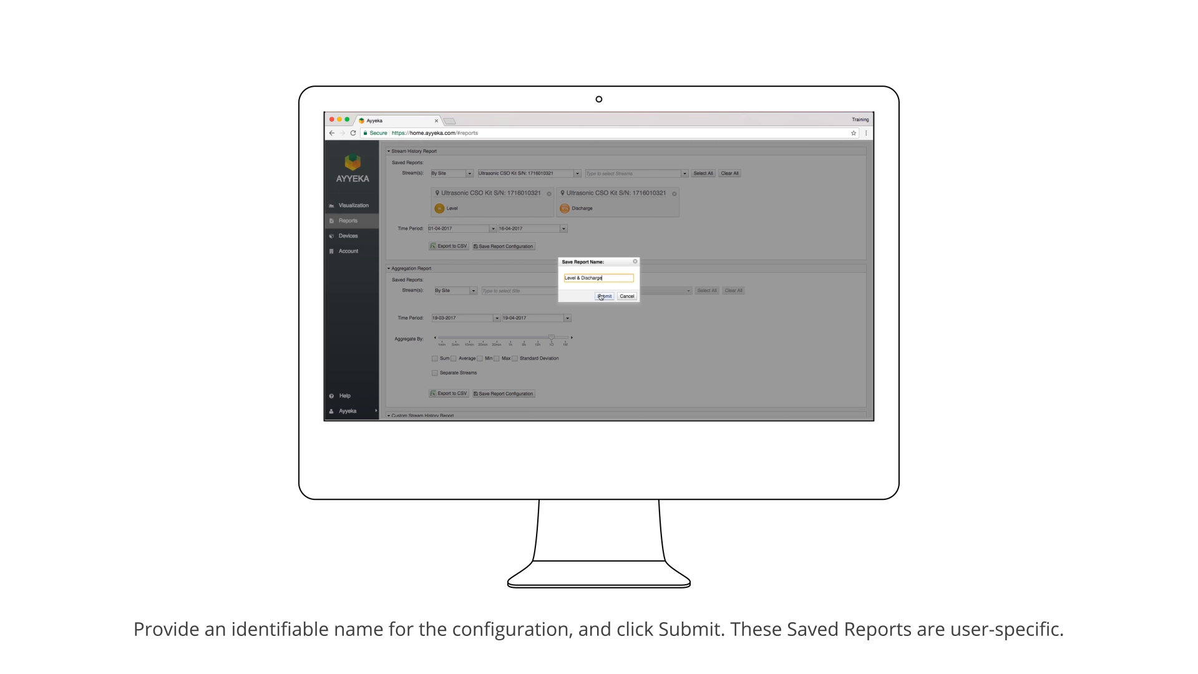
pyautogui.click(604, 296)
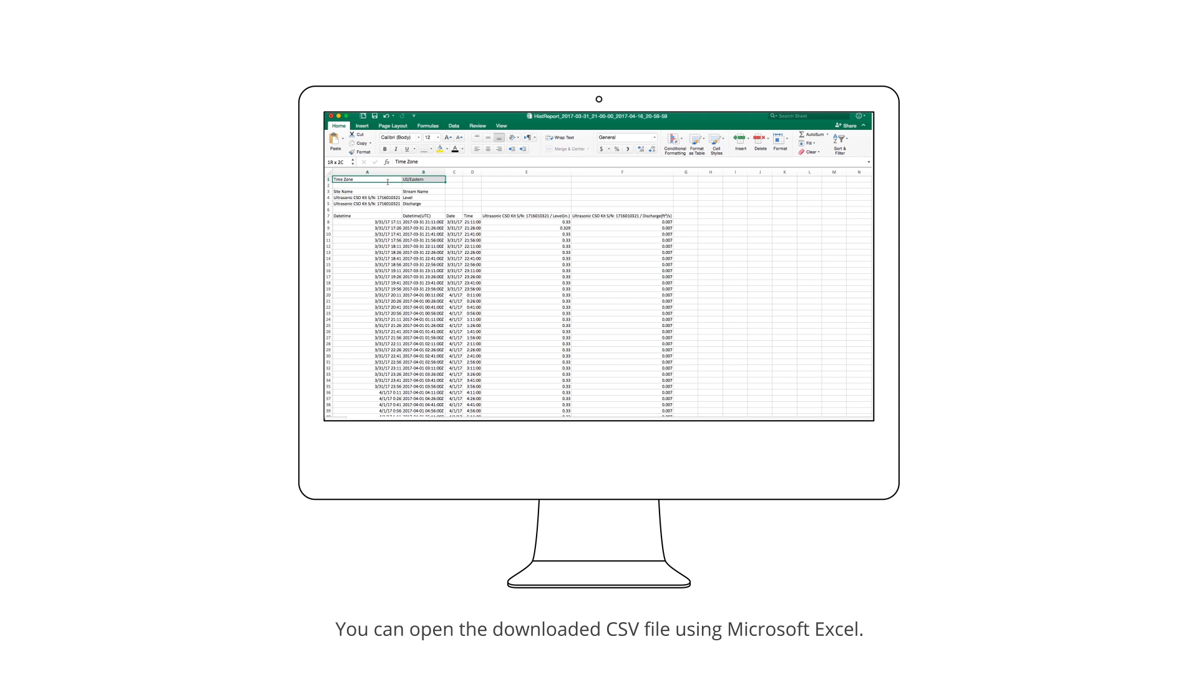
pyautogui.click(366, 184)
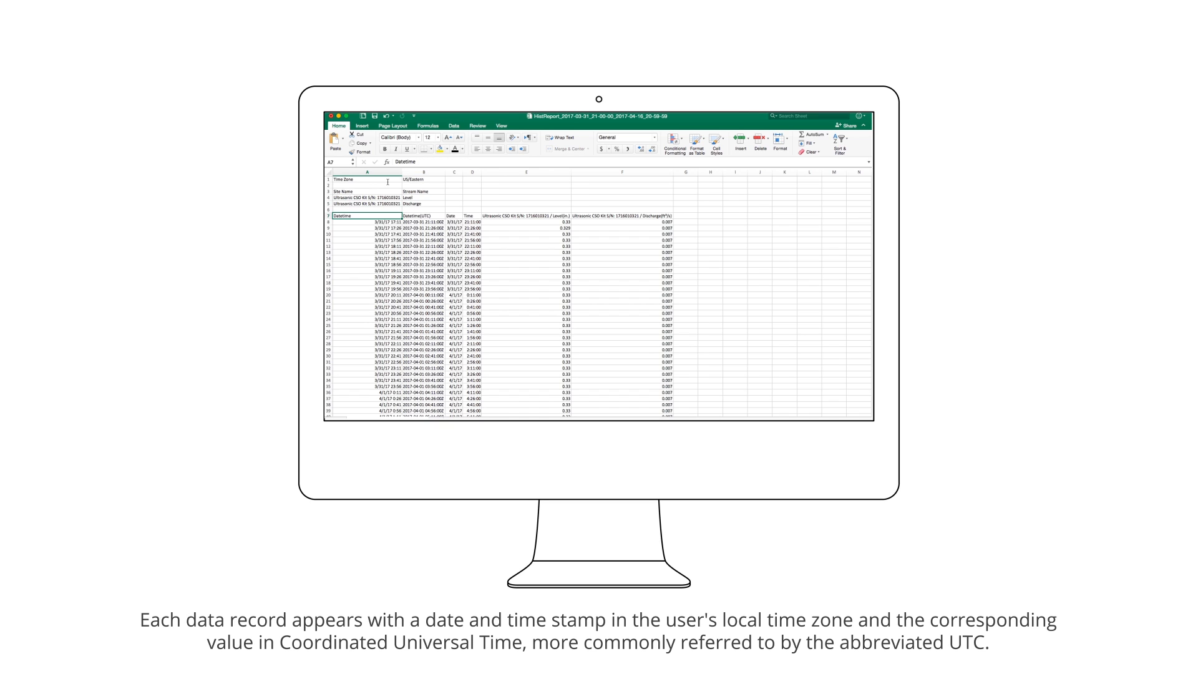
pyautogui.click(351, 222)
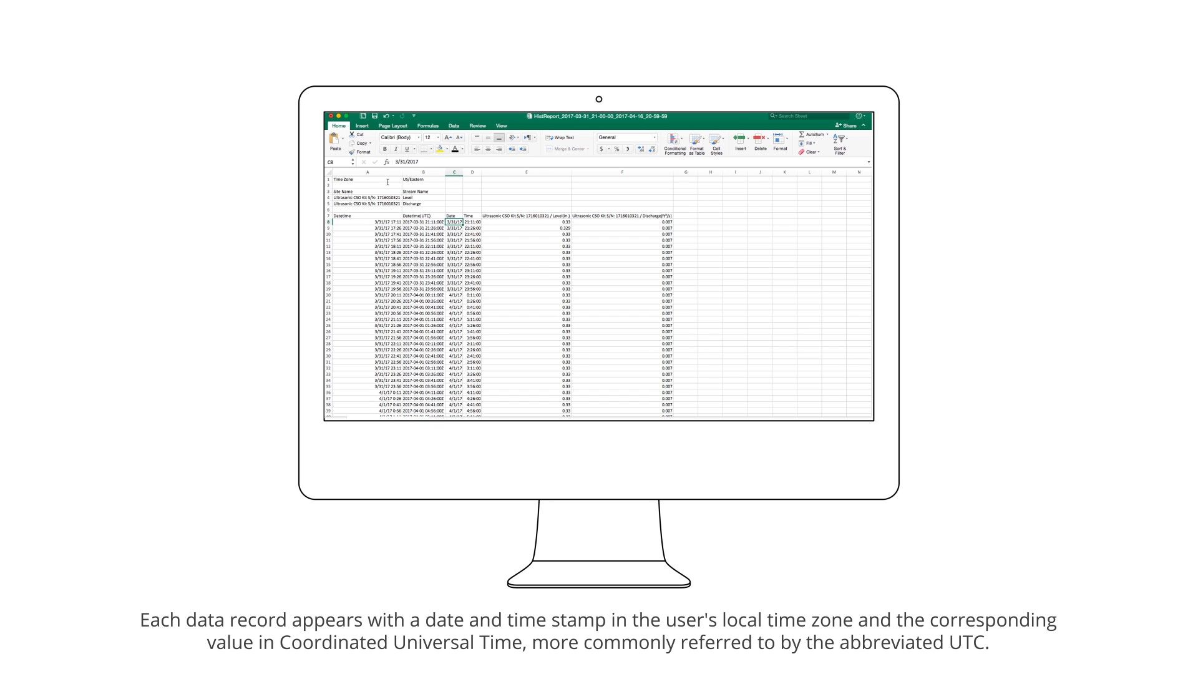
pyautogui.click(472, 222)
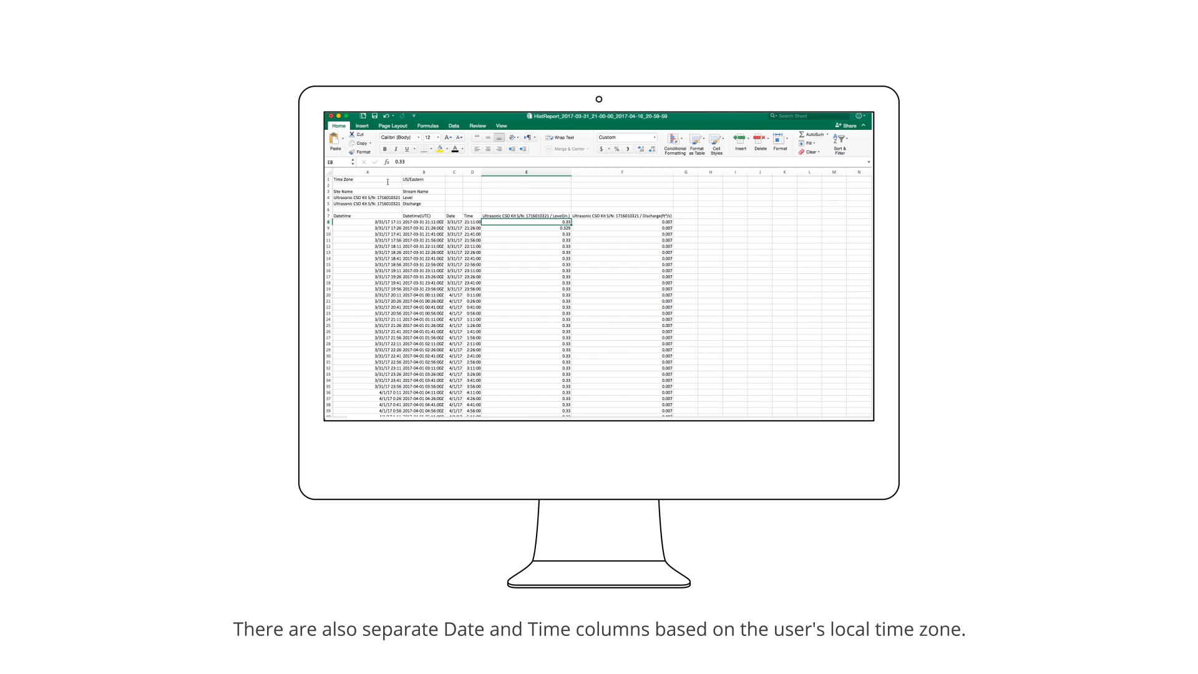
pyautogui.click(624, 137)
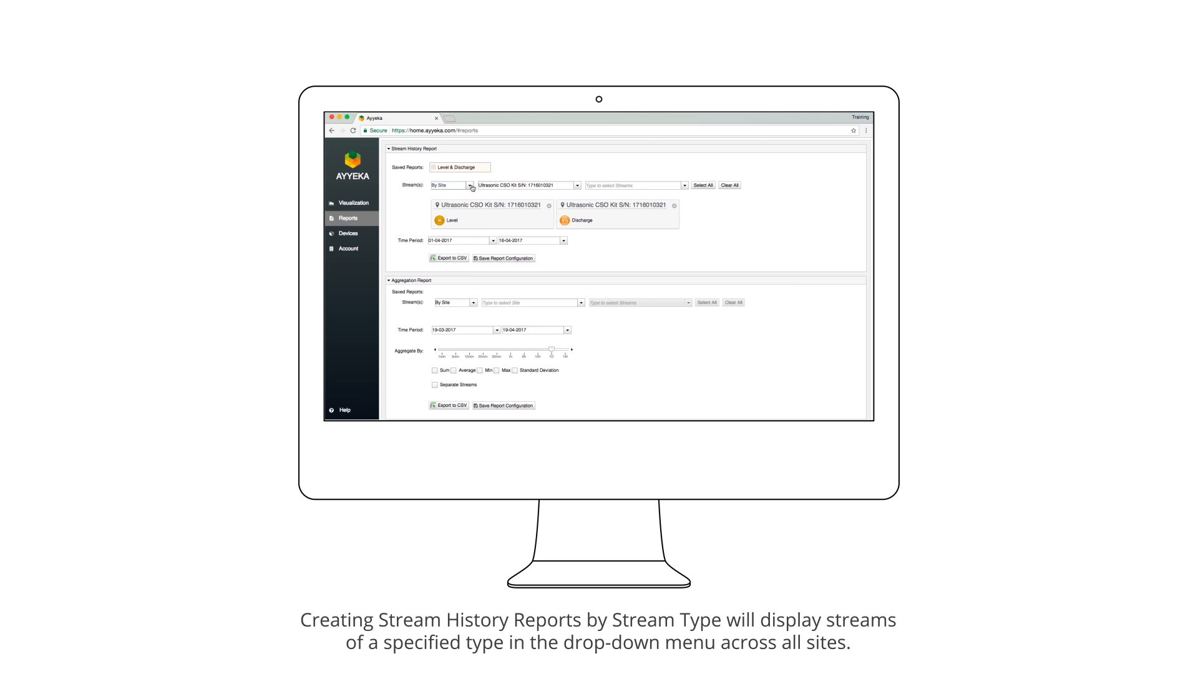
# - Select all Battery Status streams using the By Stream Type grouping
pyautogui.click(447, 184)
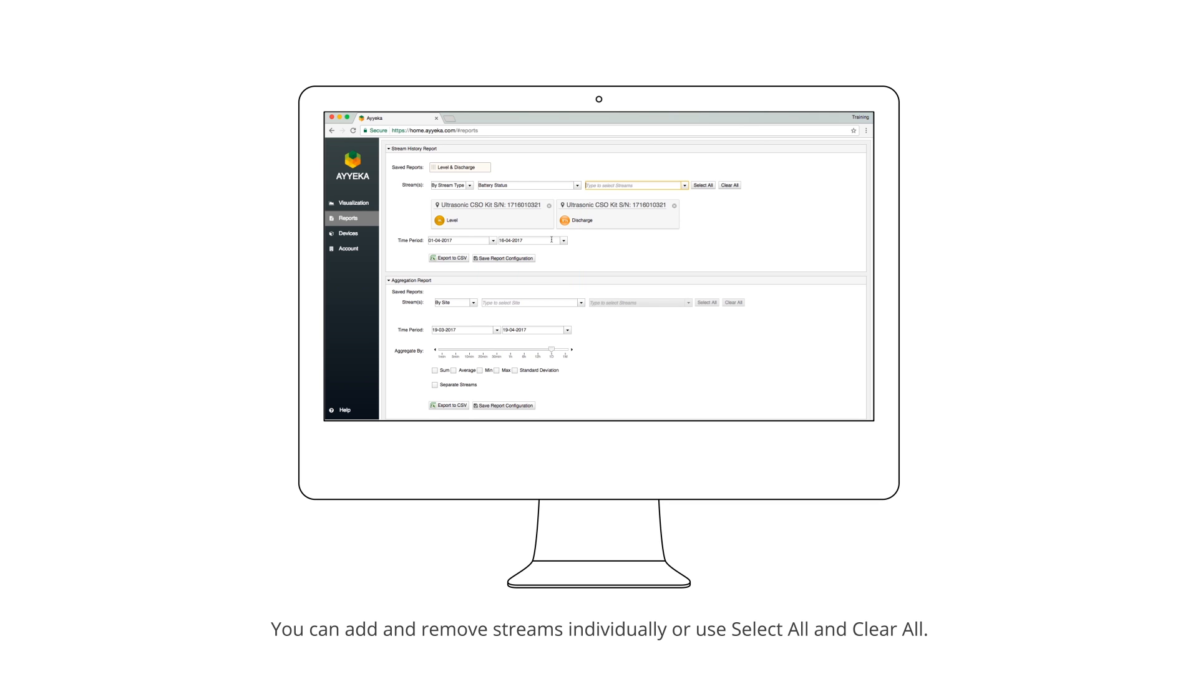
pyautogui.click(632, 184)
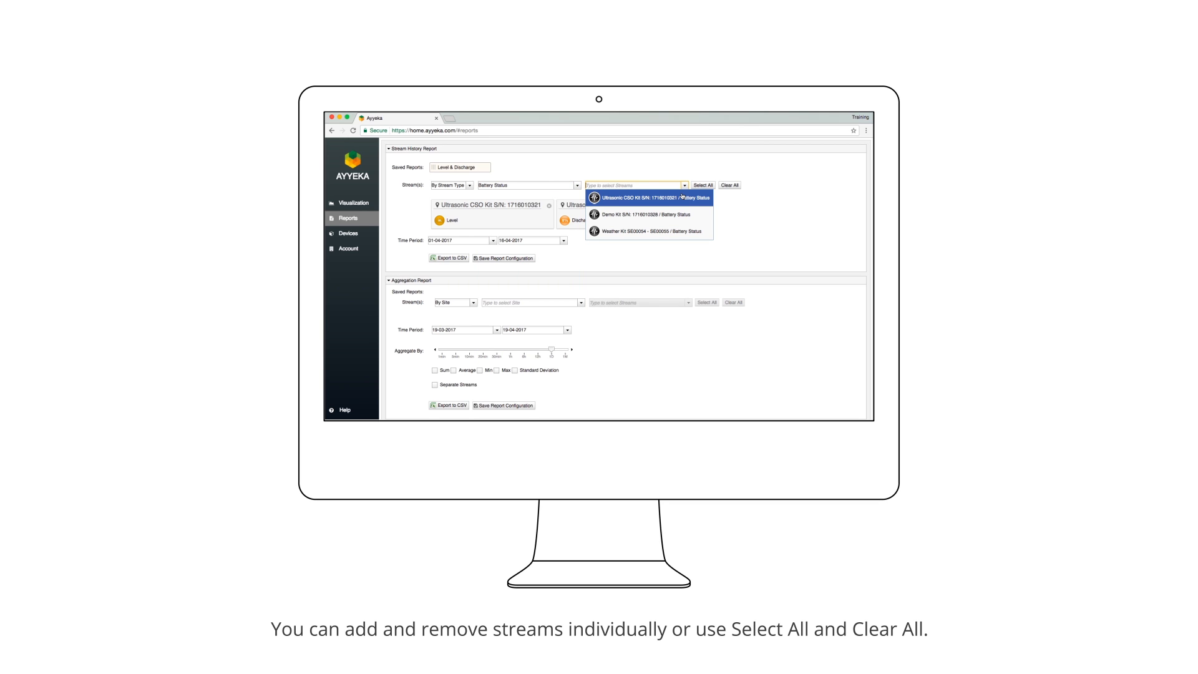
pyautogui.click(646, 197)
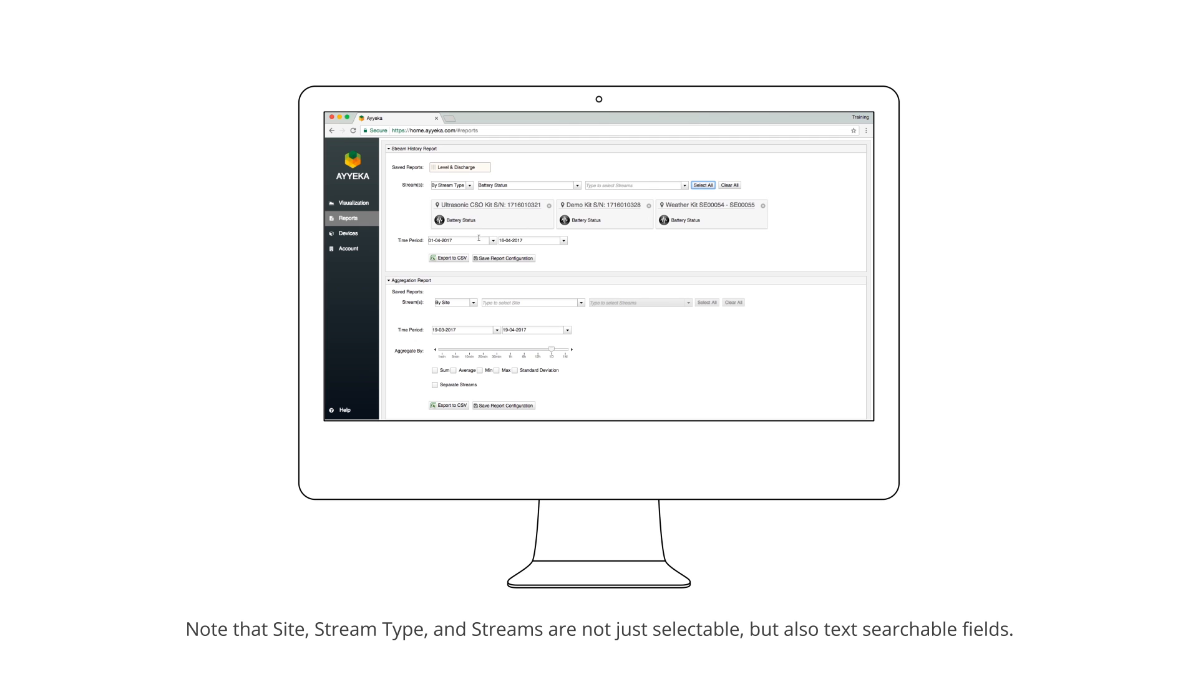
# - Save the report configuration under the name 'Battery Status'
pyautogui.click(503, 258)
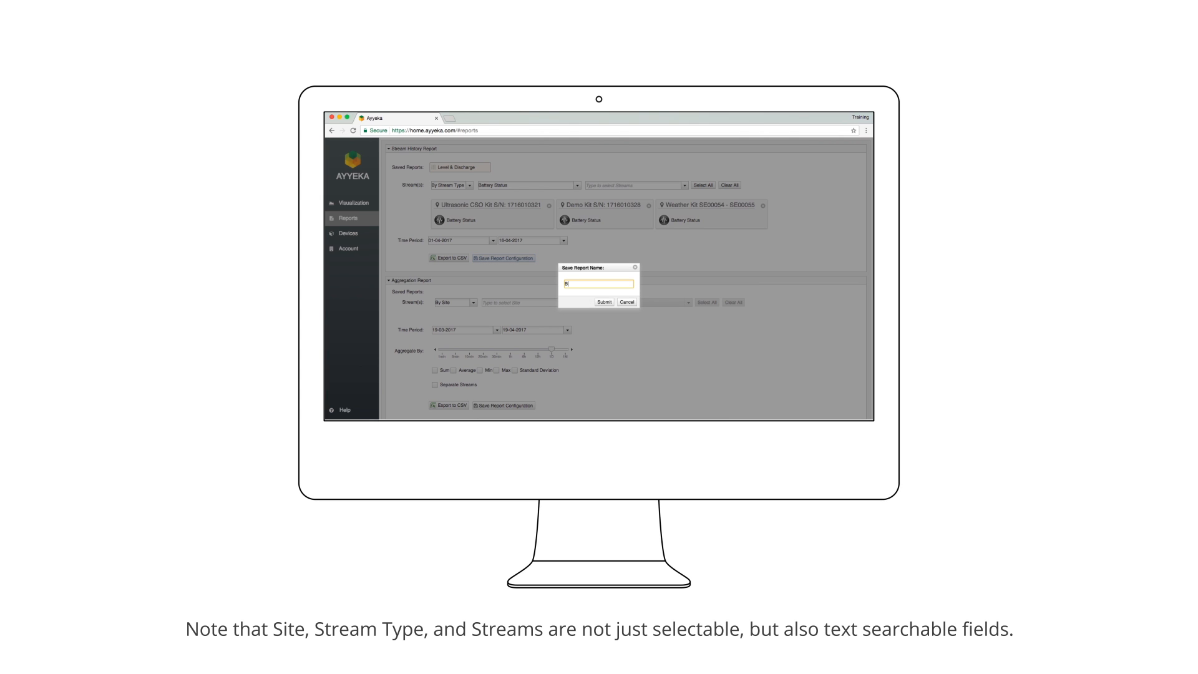
pyautogui.write('Battery Status')
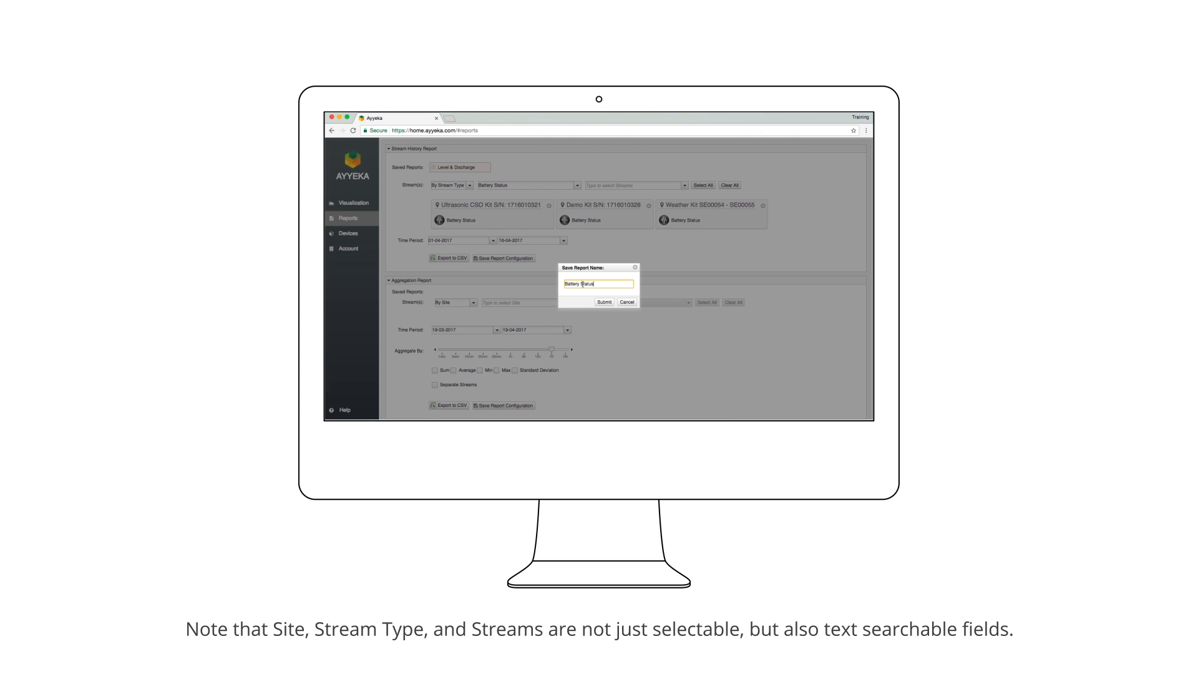
pyautogui.click(603, 302)
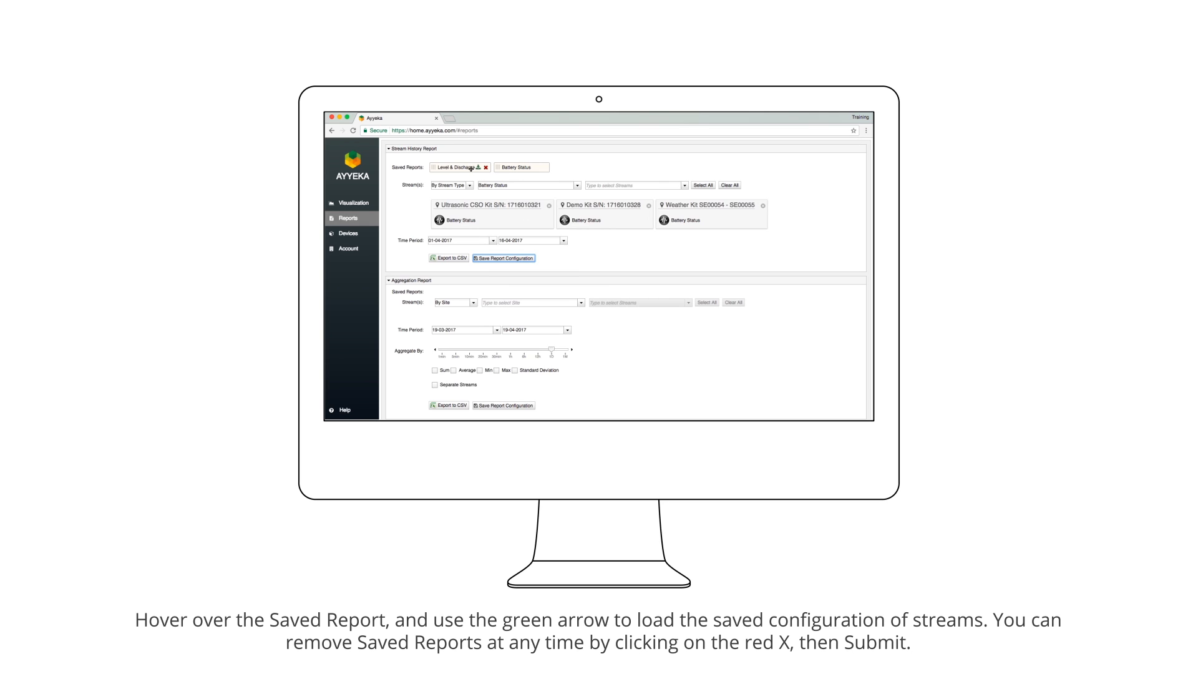
# - Remove the Battery Status saved report configuration and confirm the deletion
pyautogui.click(477, 167)
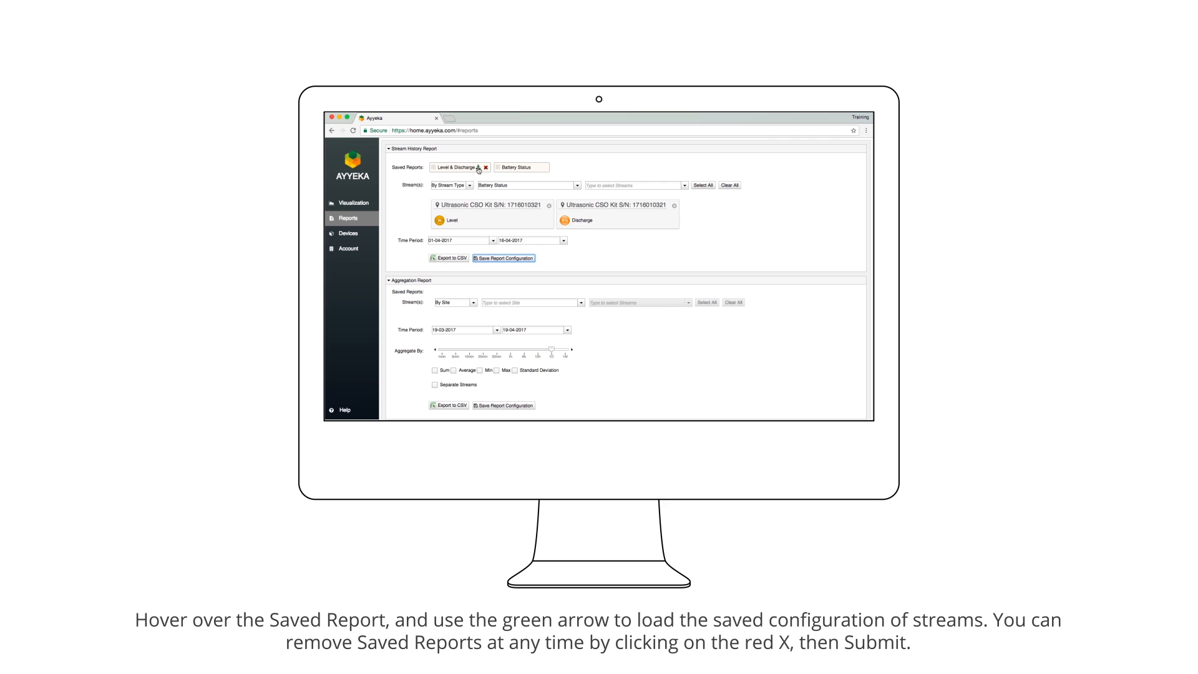
pyautogui.click(537, 167)
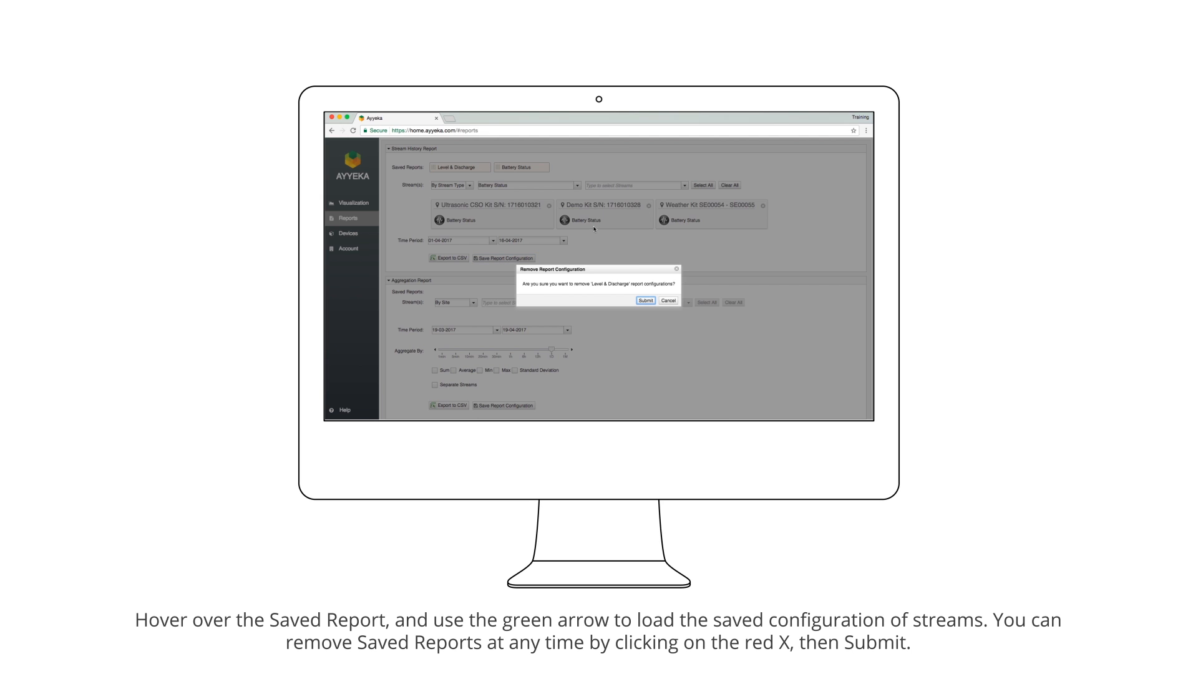
pyautogui.click(646, 300)
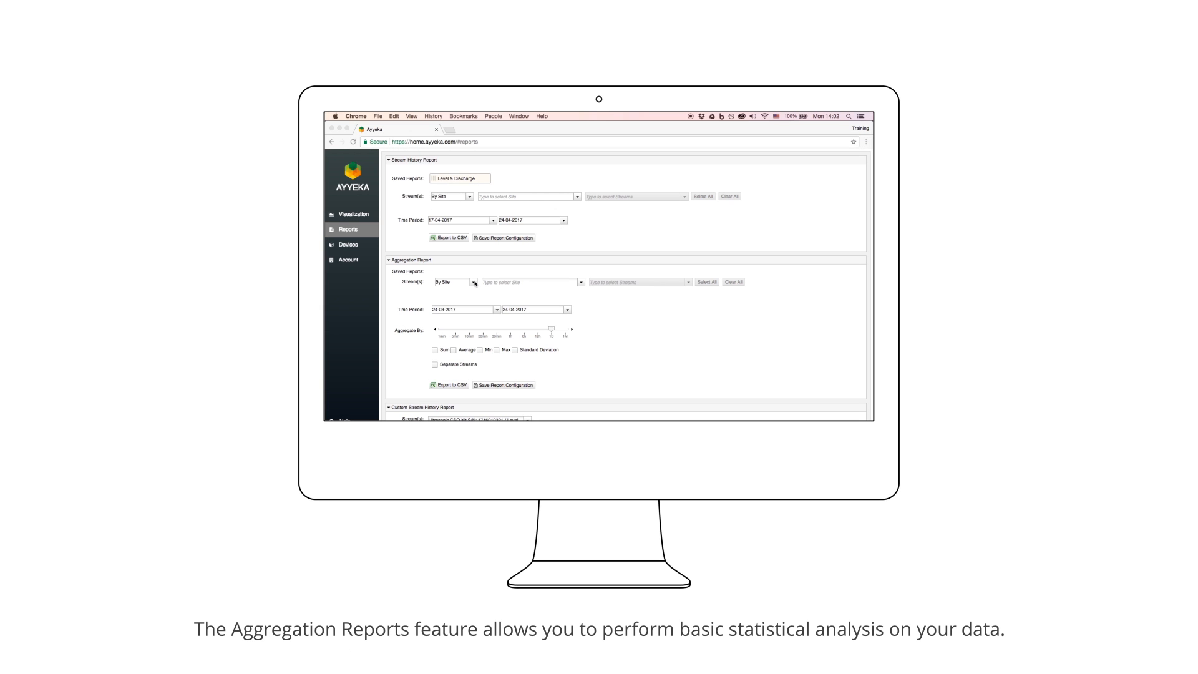
pyautogui.click(453, 282)
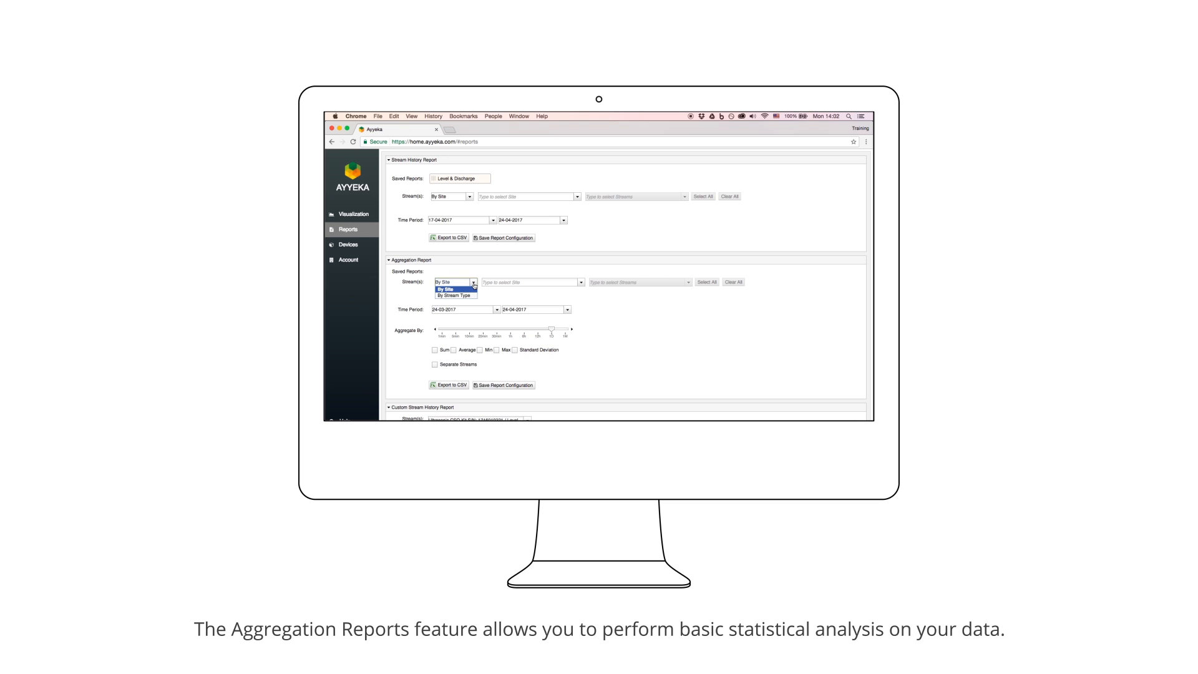
pyautogui.click(455, 282)
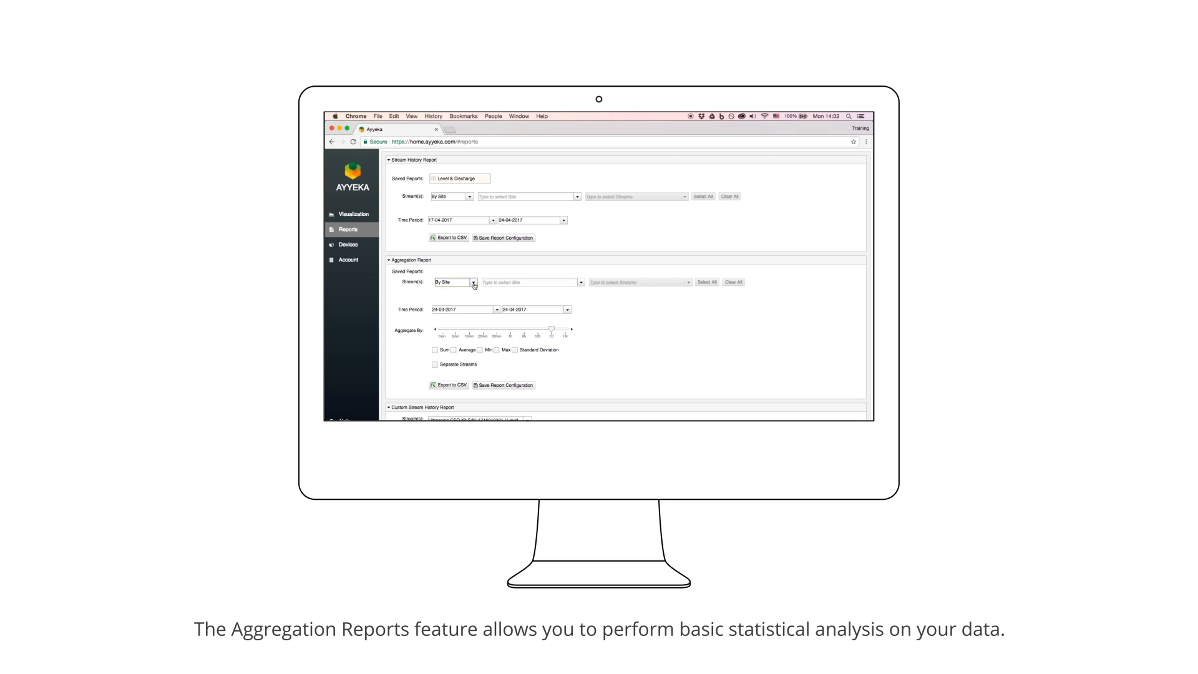
pyautogui.click(530, 282)
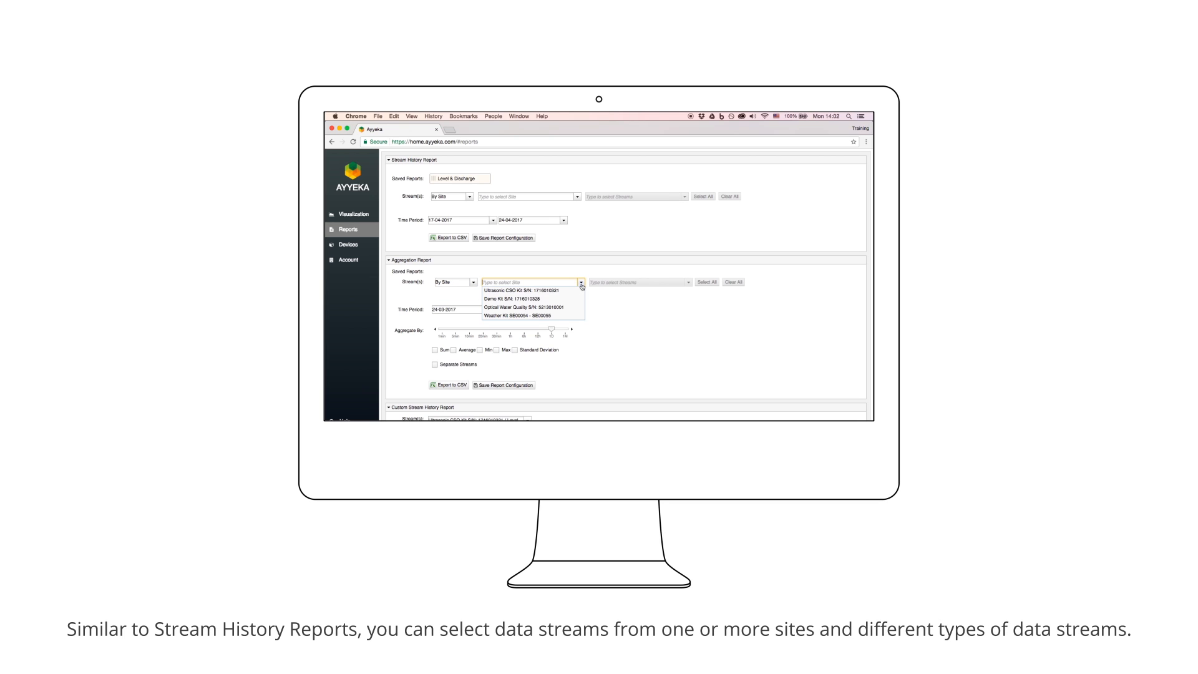
pyautogui.click(520, 289)
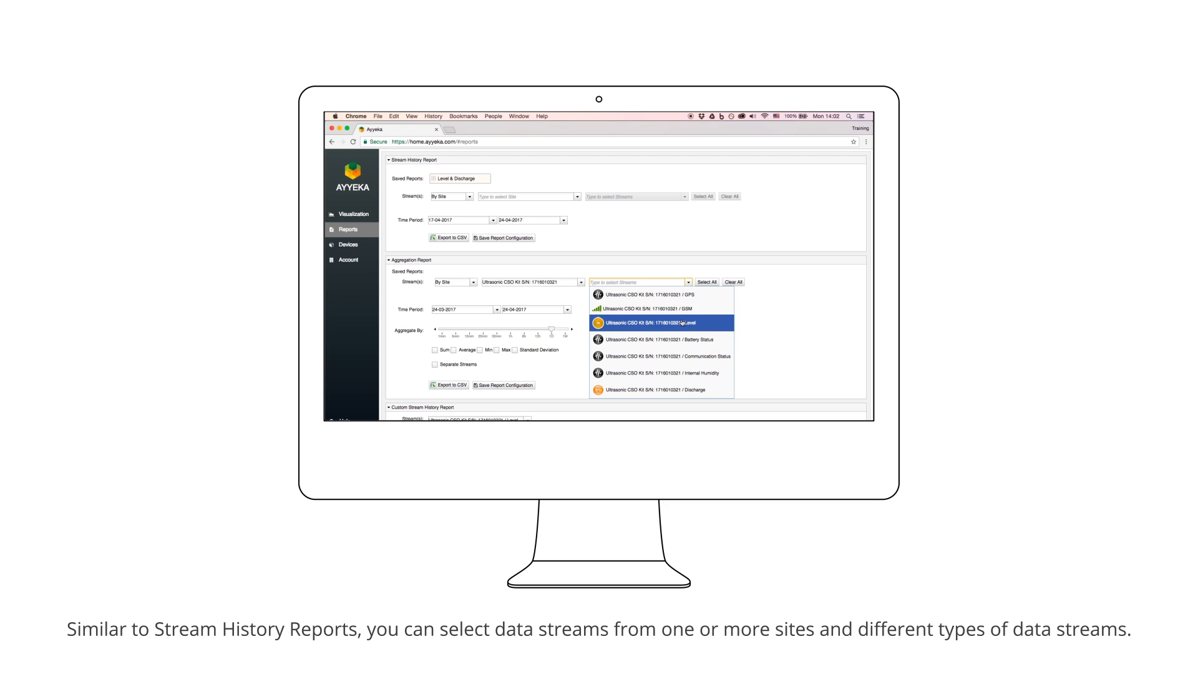
pyautogui.click(661, 322)
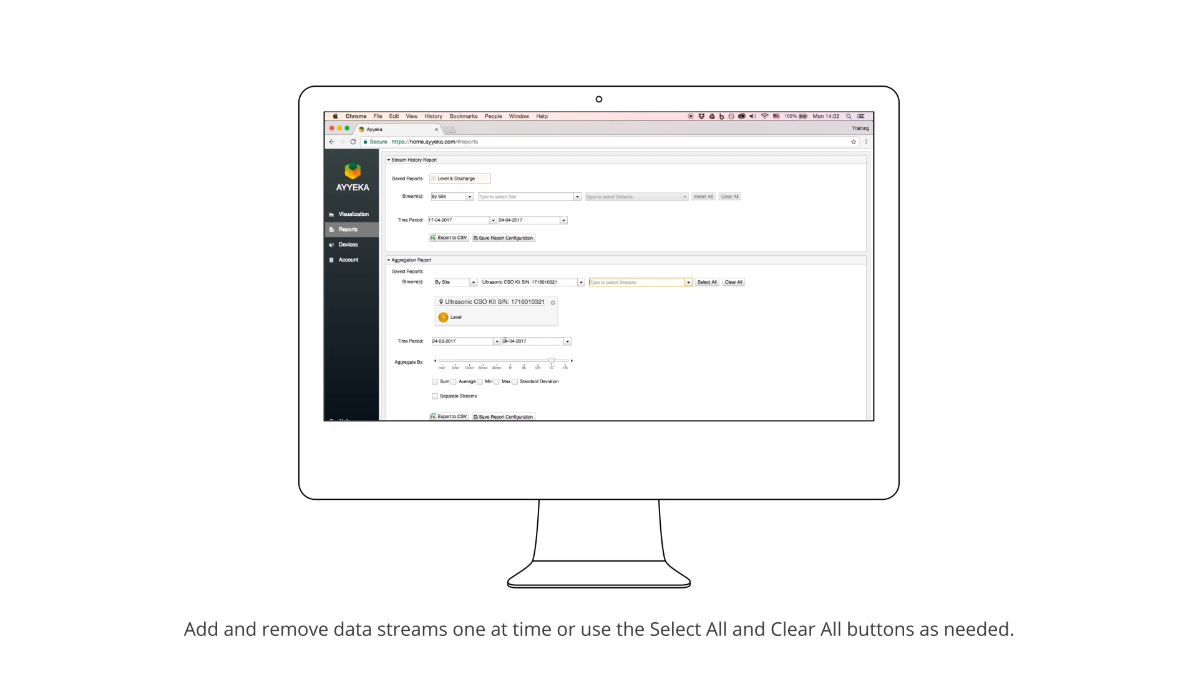
pyautogui.click(463, 341)
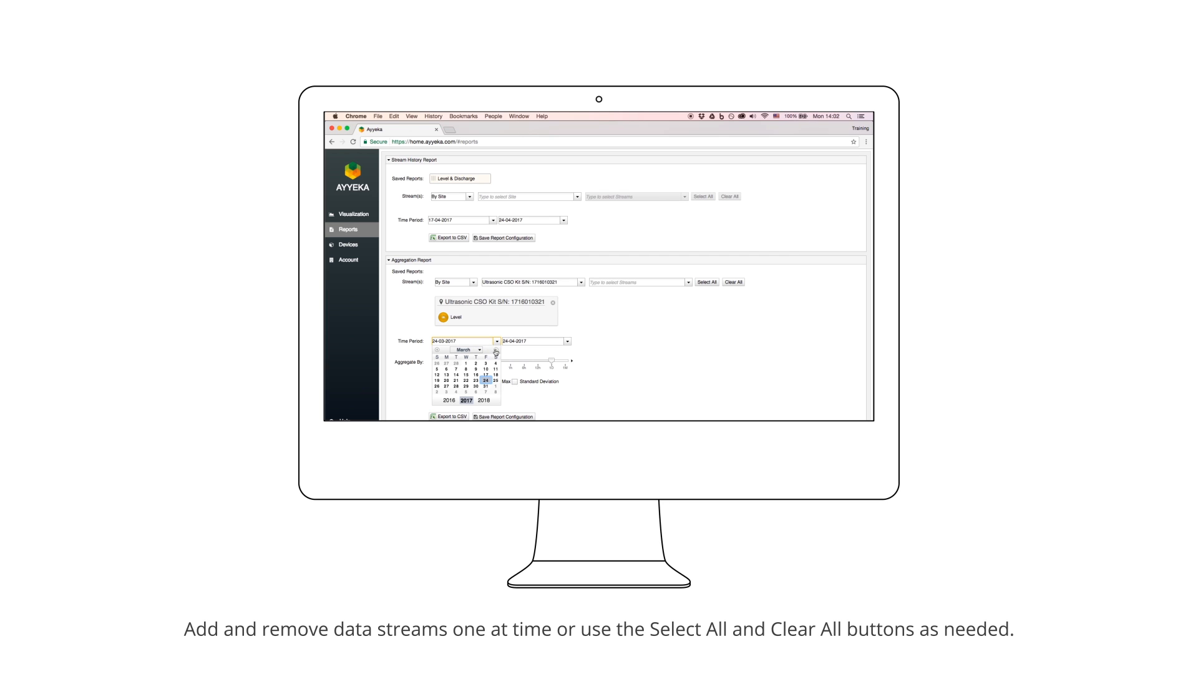
# - Start on 01-04-2017, average readings aggregated by 1 hour, and export to CSV
pyautogui.click(496, 350)
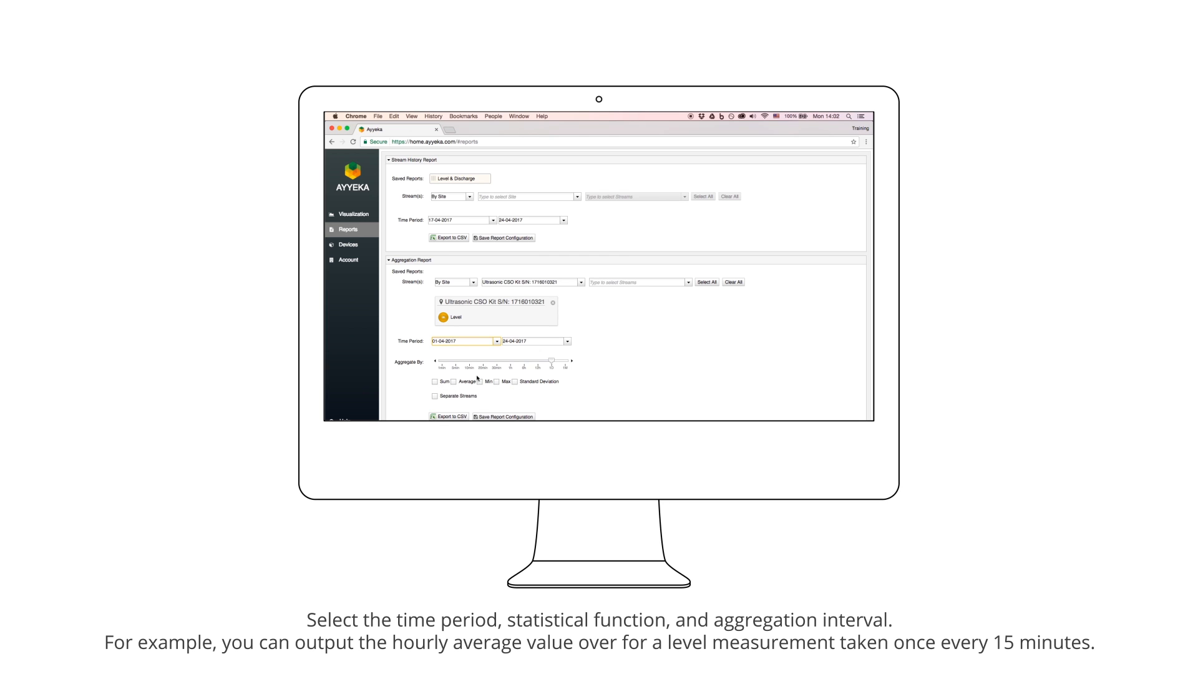
pyautogui.click(452, 382)
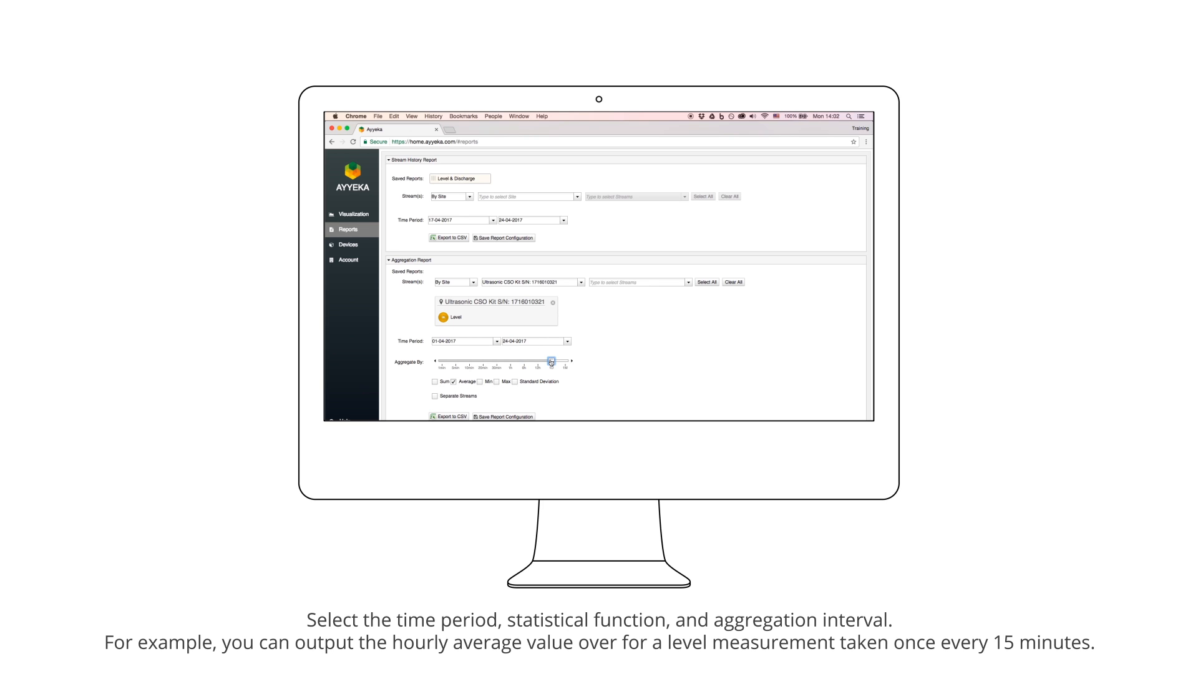
pyautogui.moveTo(550, 361); pyautogui.dragTo(508, 360)
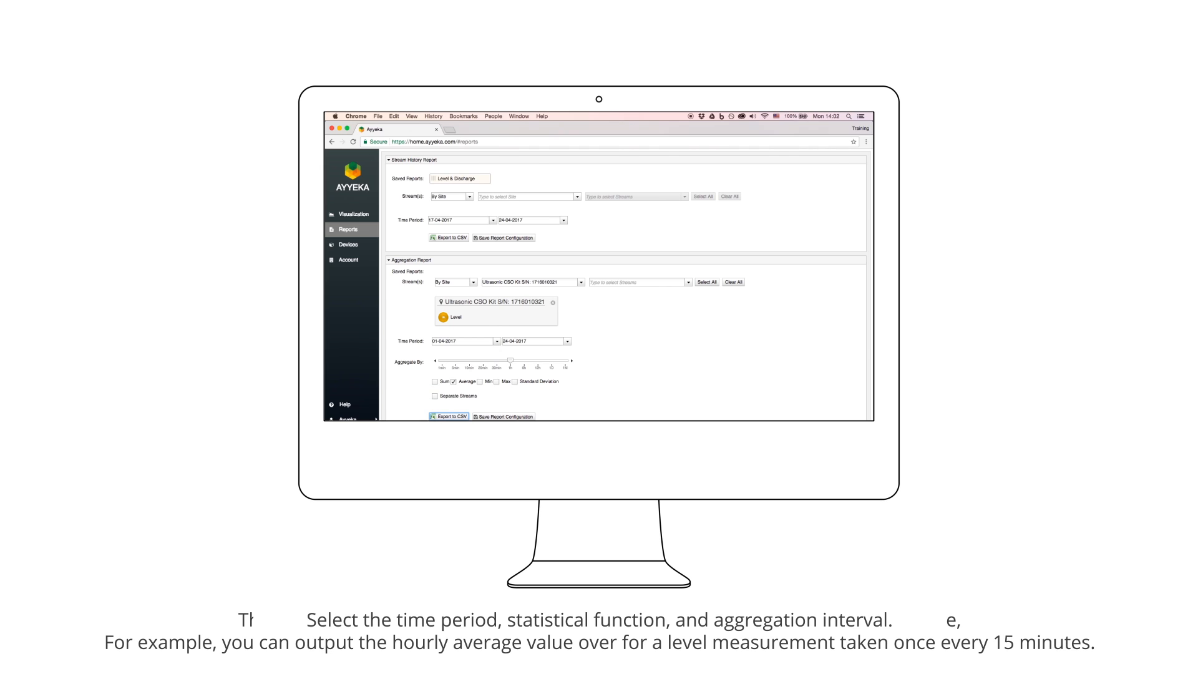
pyautogui.click(450, 416)
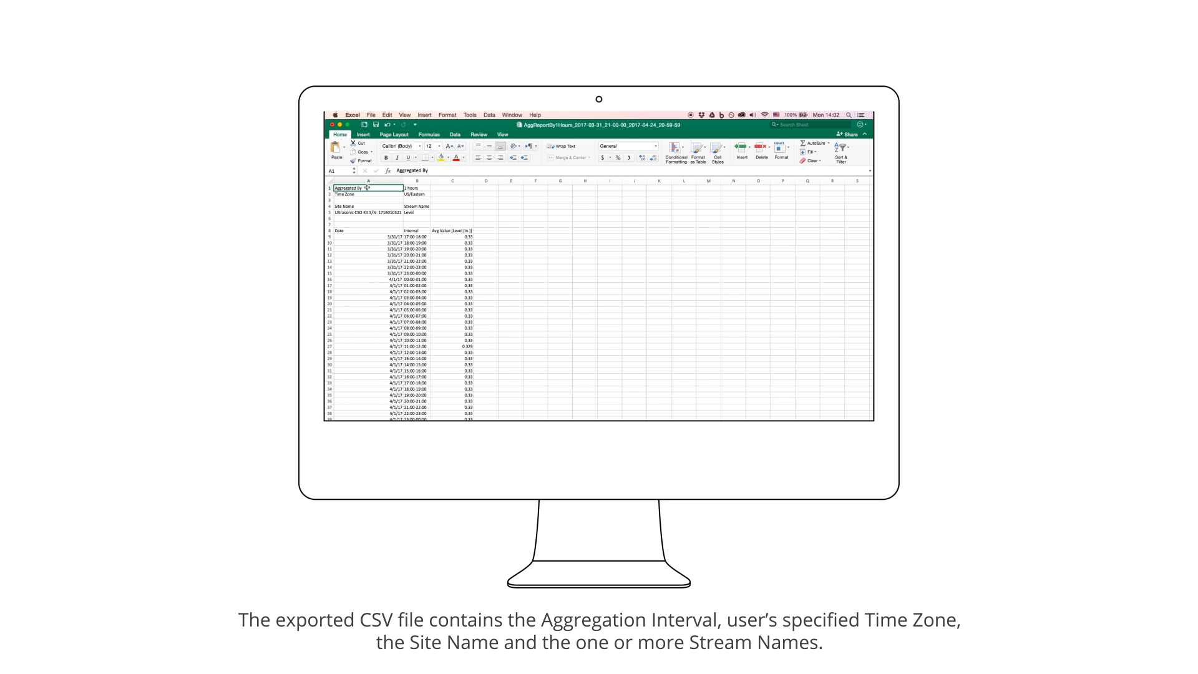
# - Inspect the CSV's aggregation interval, Site Name, Stream Name and first record date in Excel
pyautogui.click(369, 194)
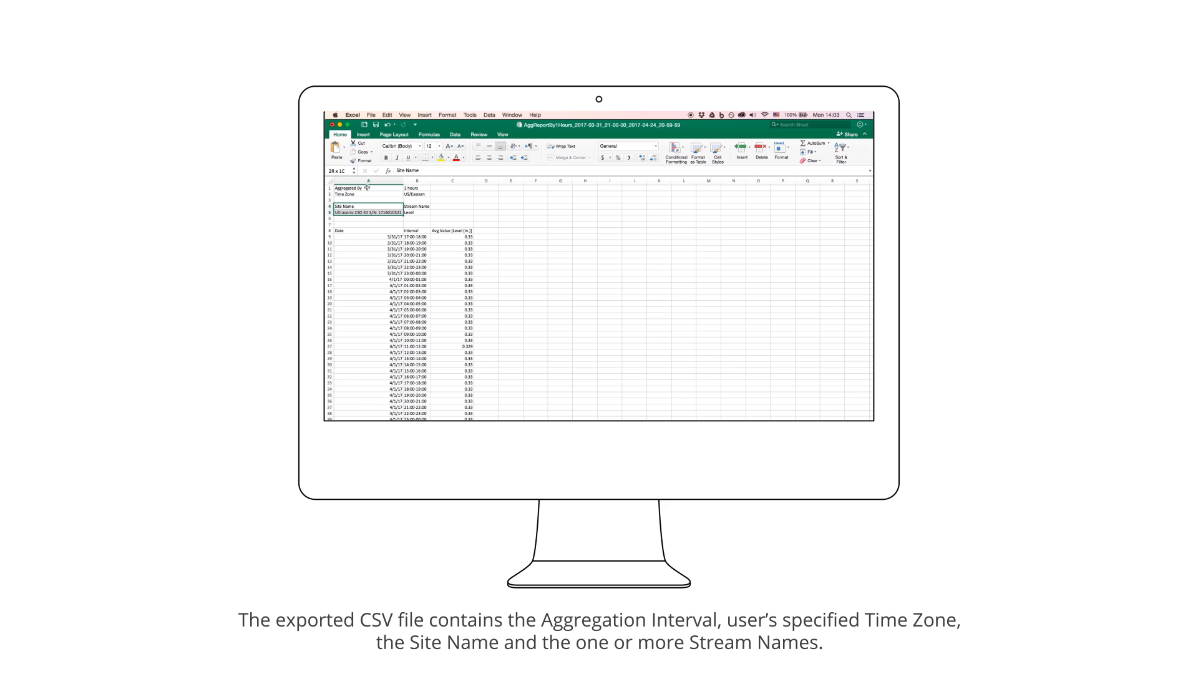
pyautogui.click(416, 207)
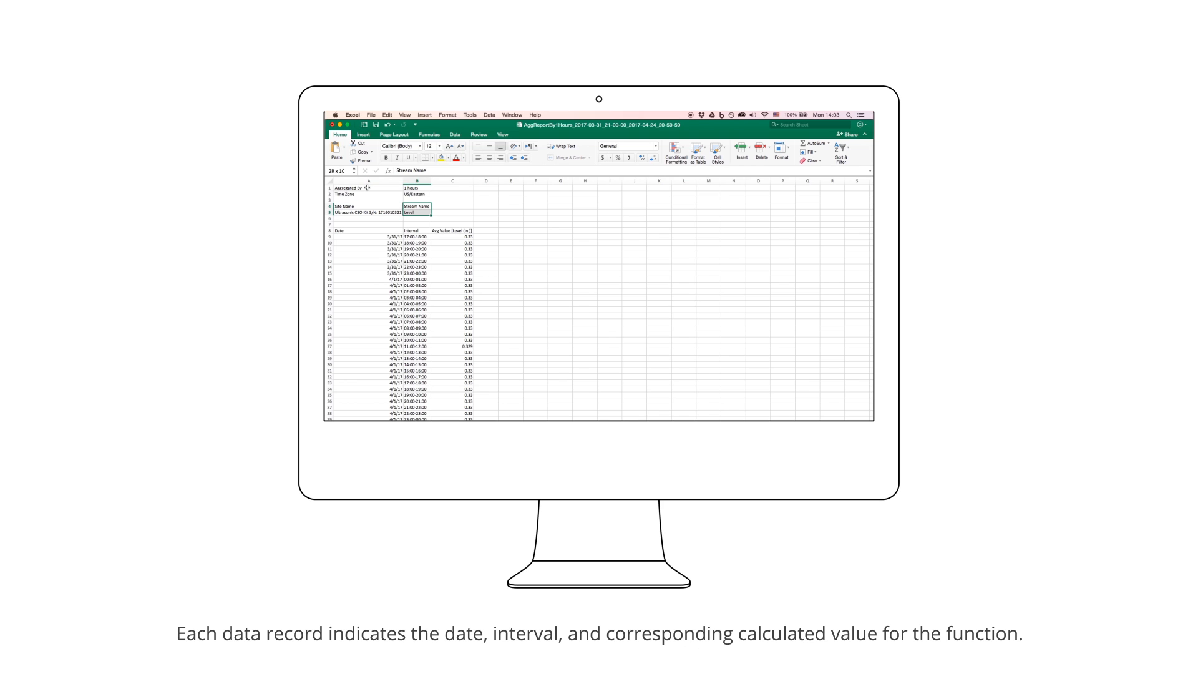
pyautogui.click(367, 211)
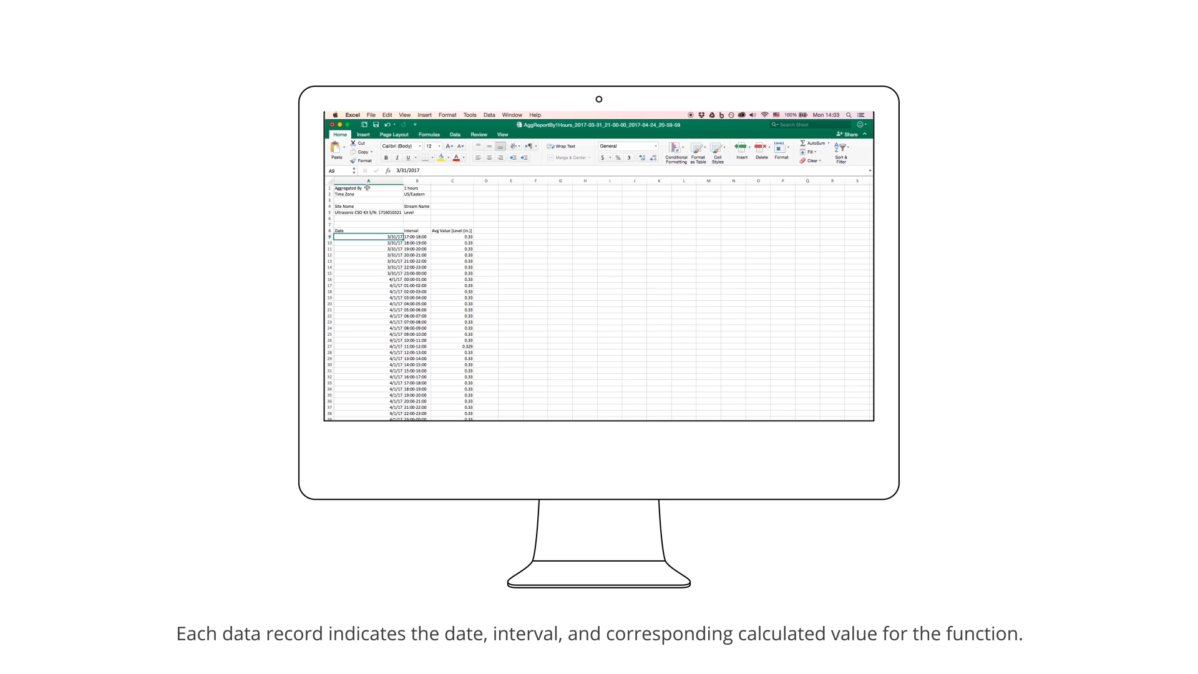
pyautogui.click(415, 237)
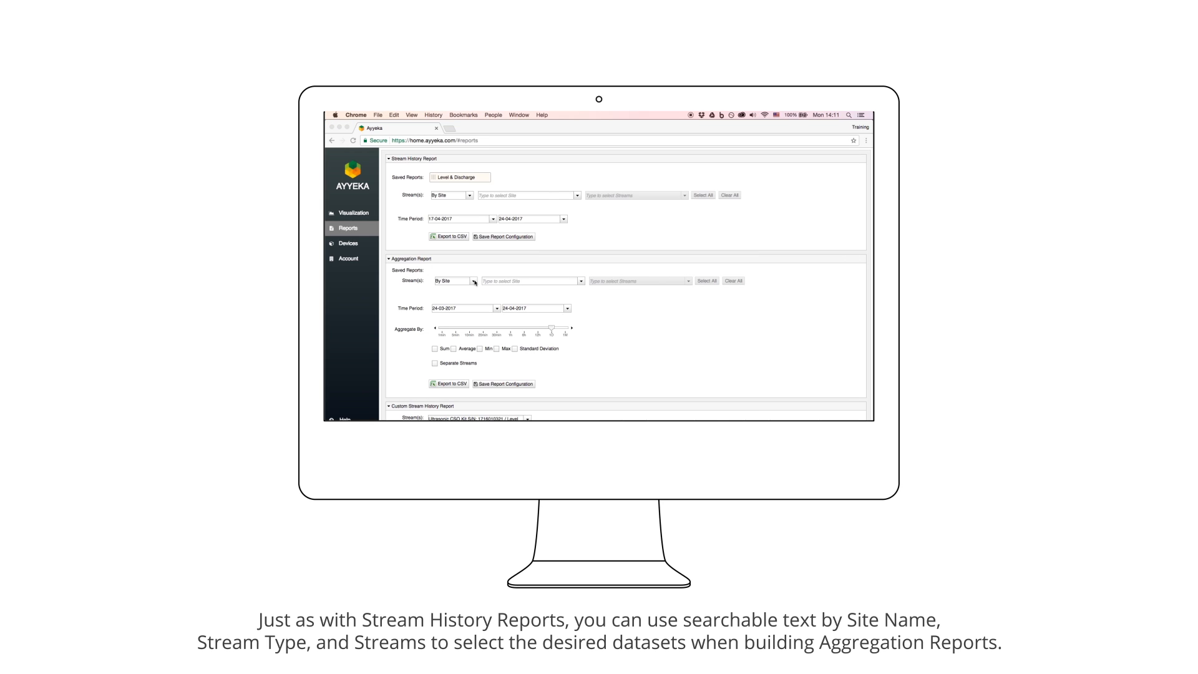
# - Group streams By Stream Type Temperature, adding then removing the Demo Kit temperature stream
pyautogui.click(451, 280)
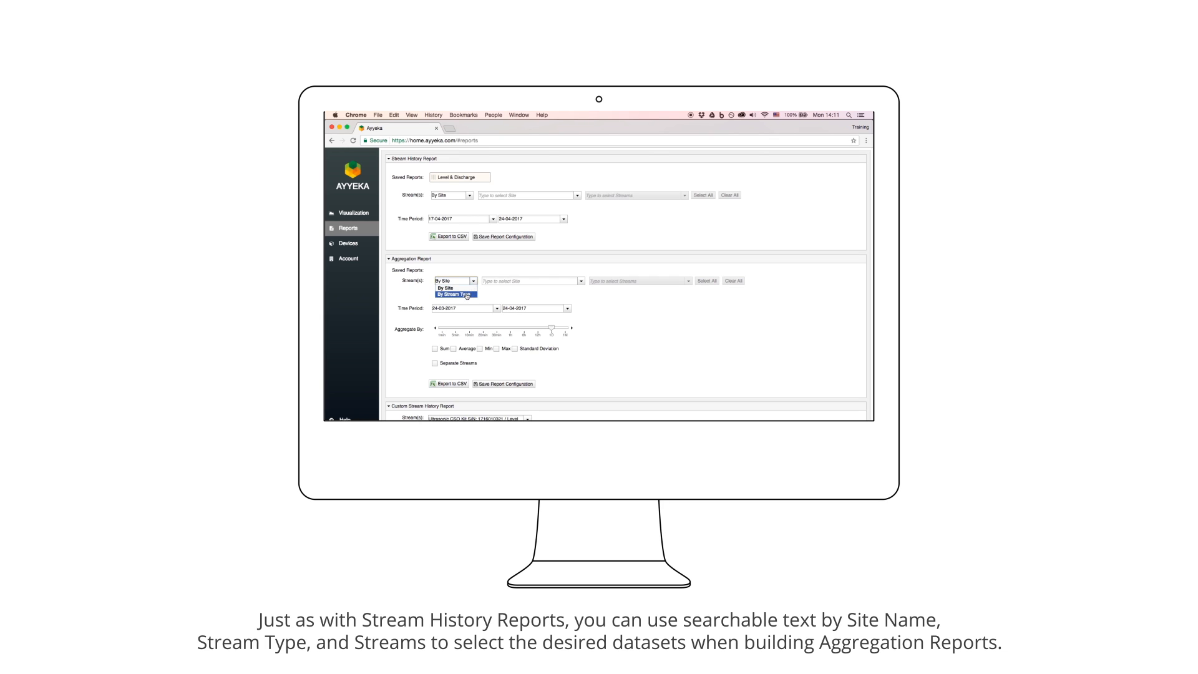
pyautogui.click(455, 293)
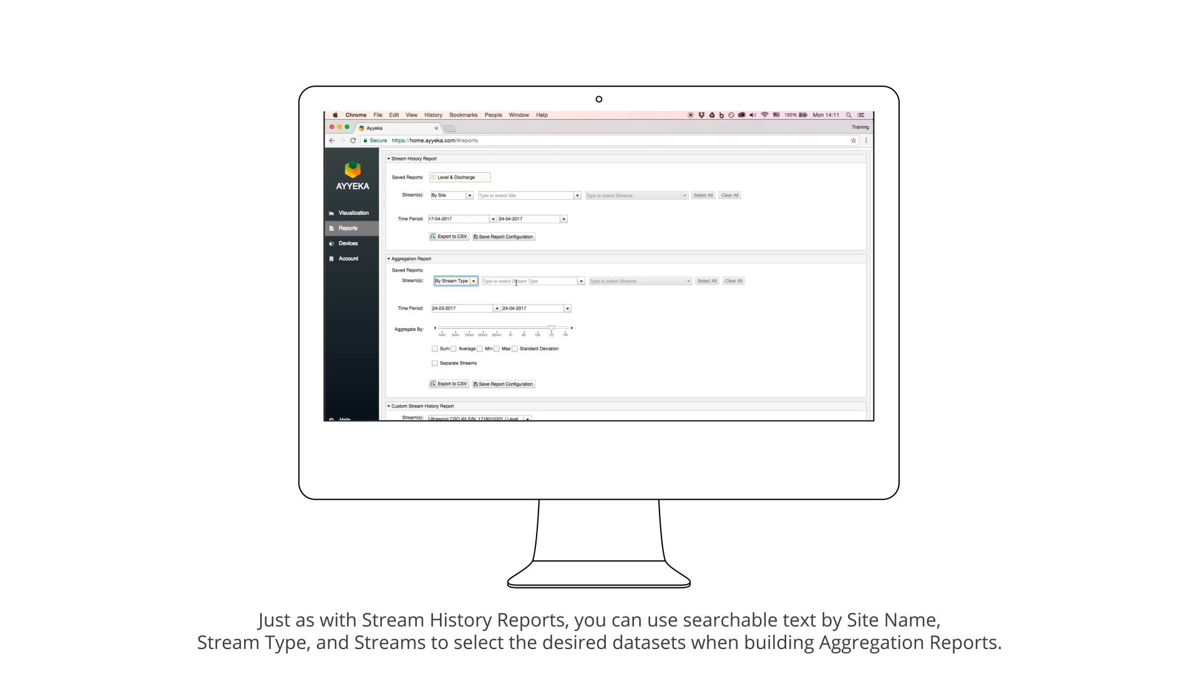
pyautogui.click(532, 280)
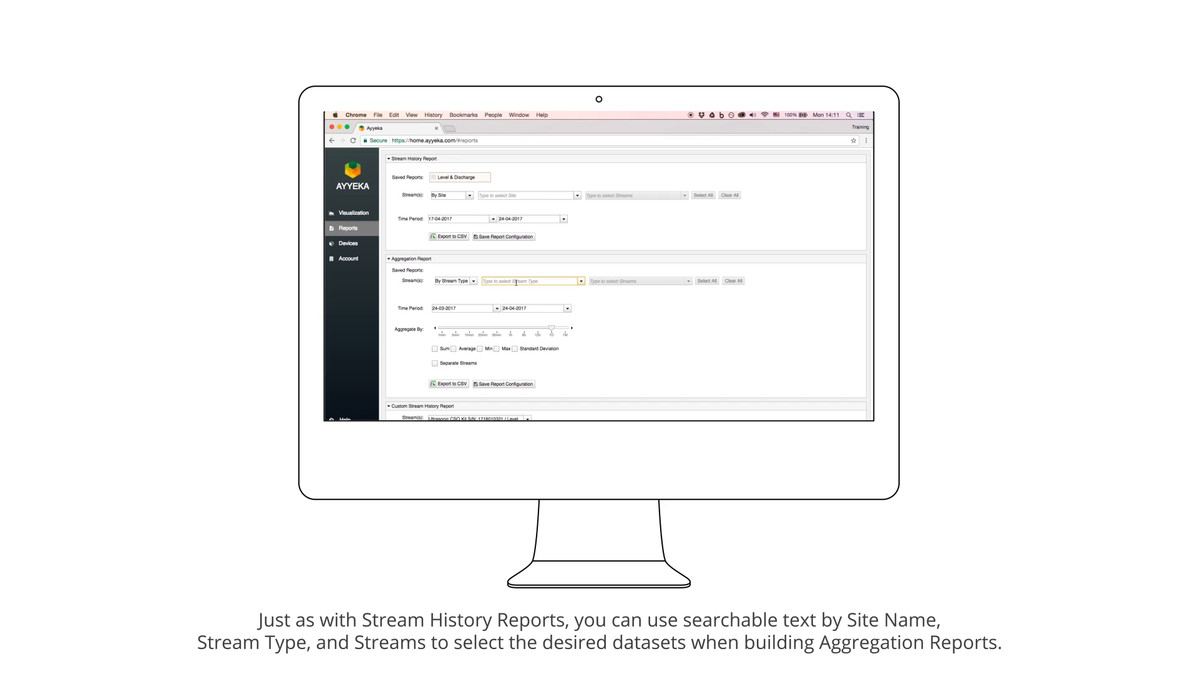
pyautogui.write('Temperature')
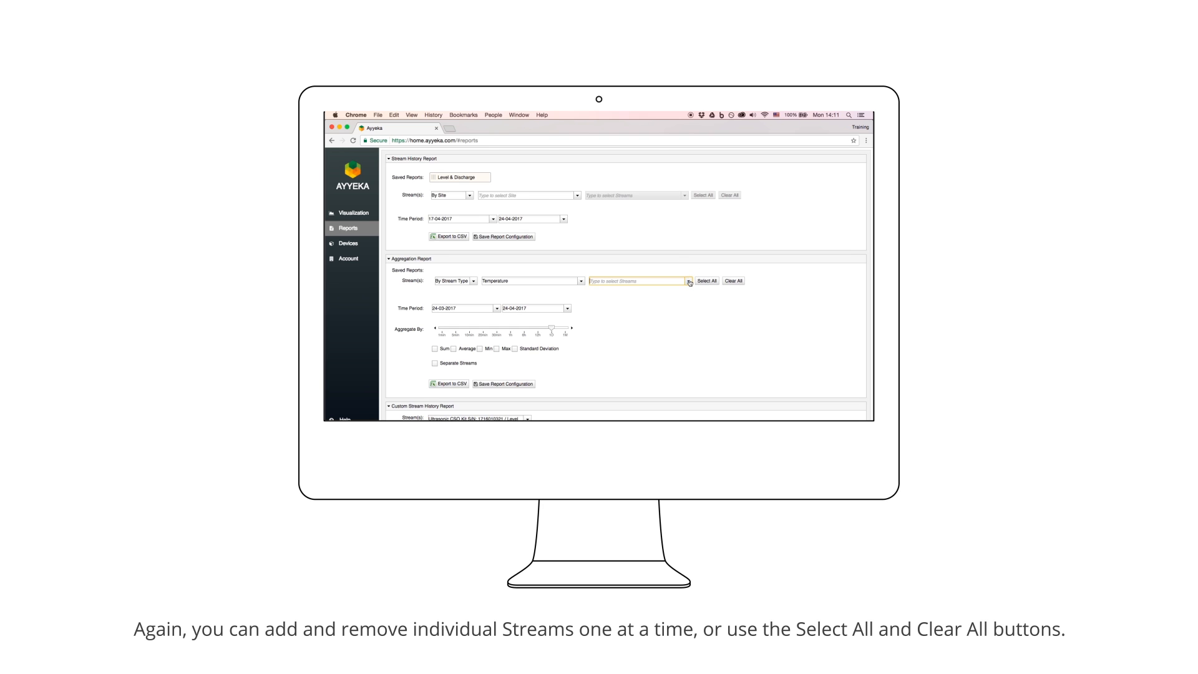
pyautogui.click(636, 280)
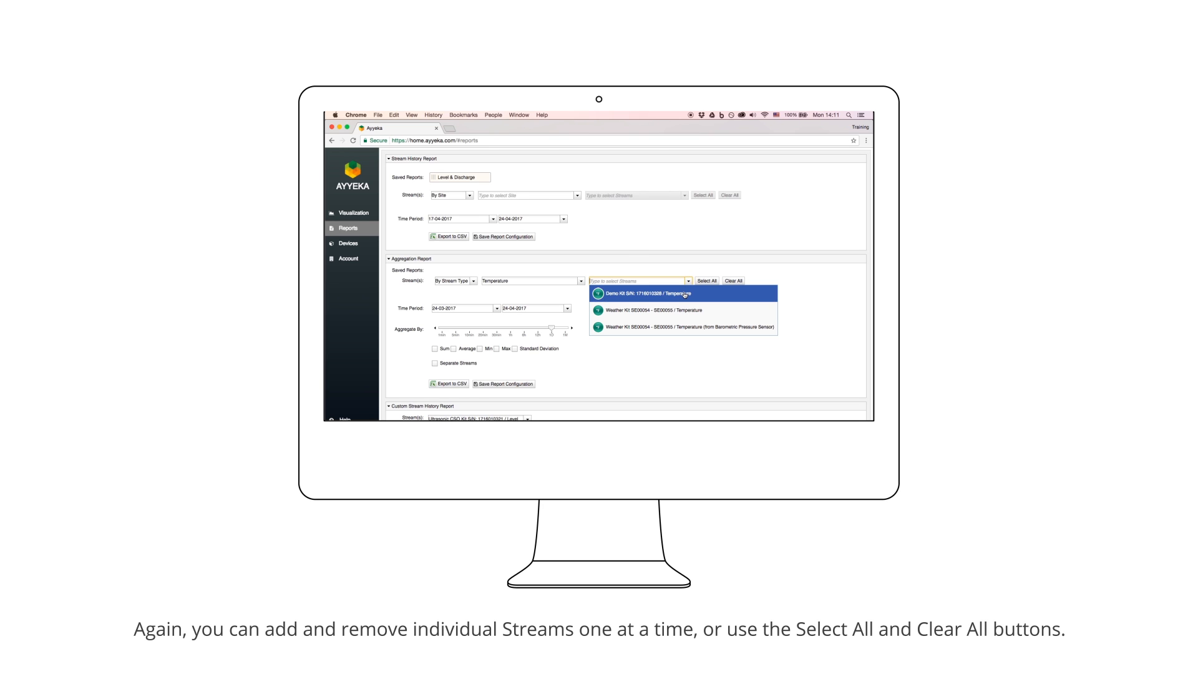
pyautogui.click(680, 293)
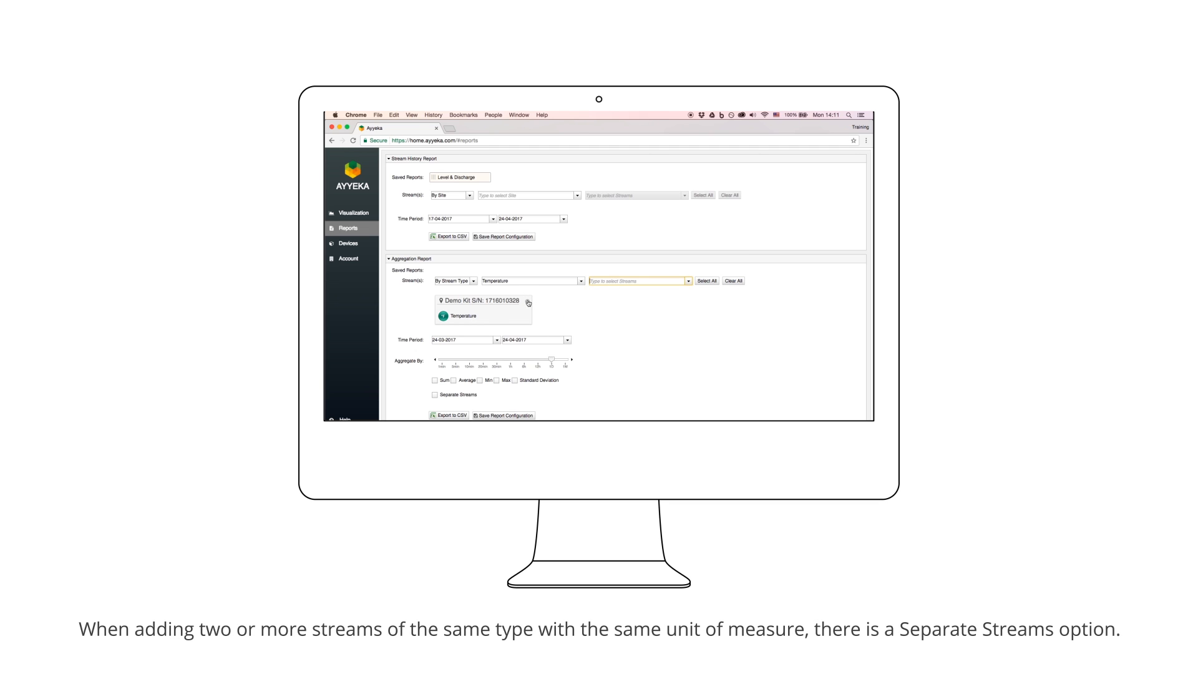
pyautogui.click(527, 302)
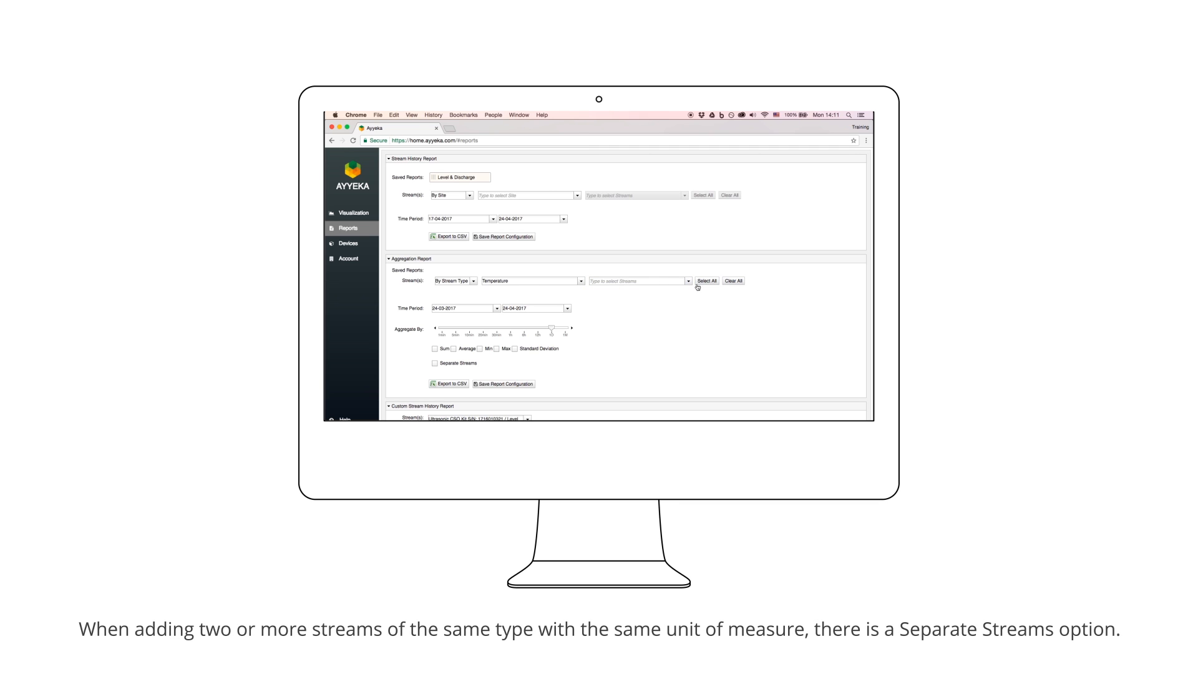
# - Select all three Temperature streams and begin setting the period 01-03-2017 to 01-04-2017
pyautogui.click(705, 280)
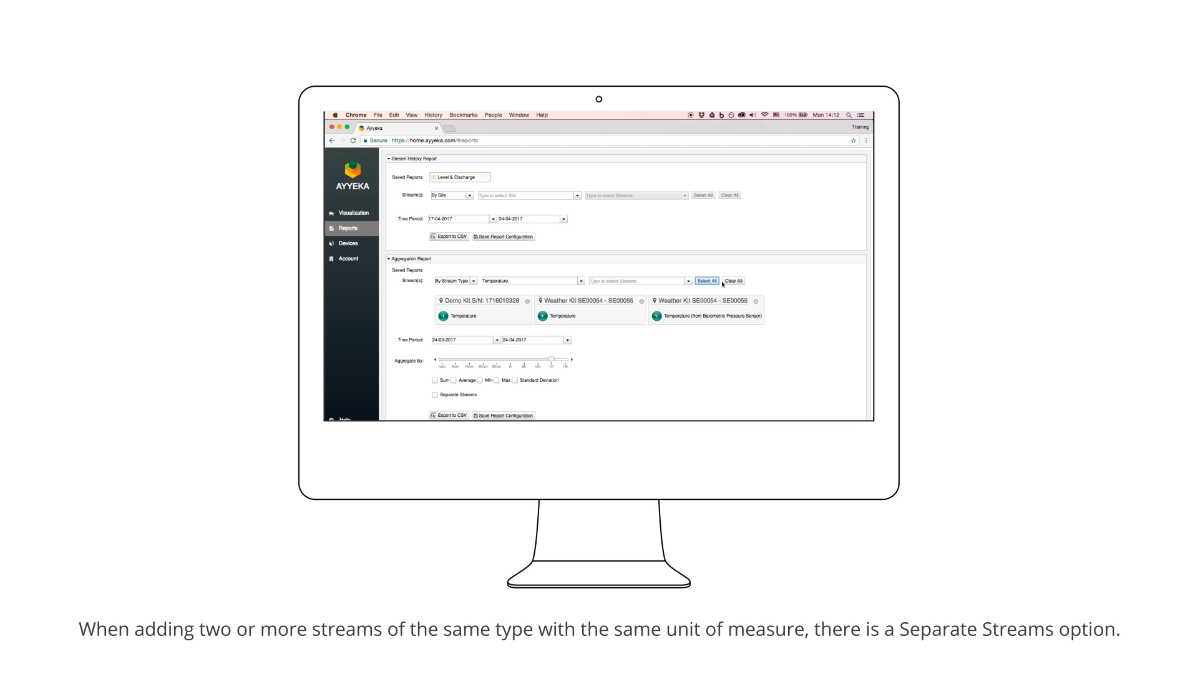
pyautogui.click(732, 280)
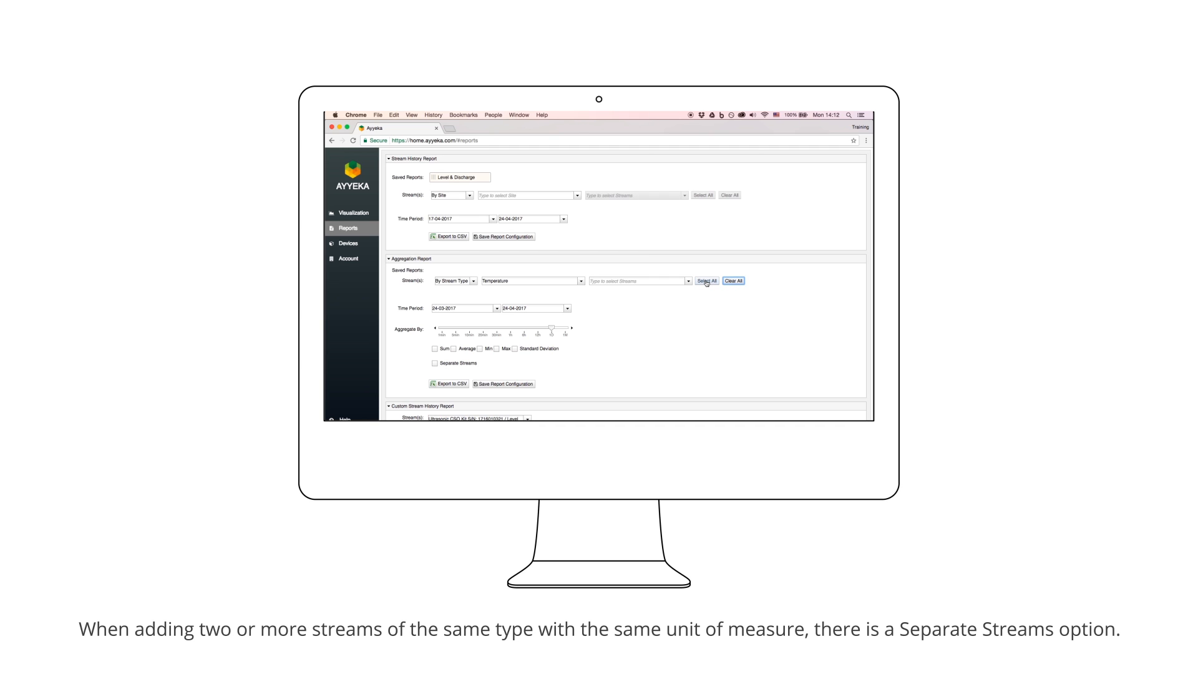
pyautogui.click(704, 280)
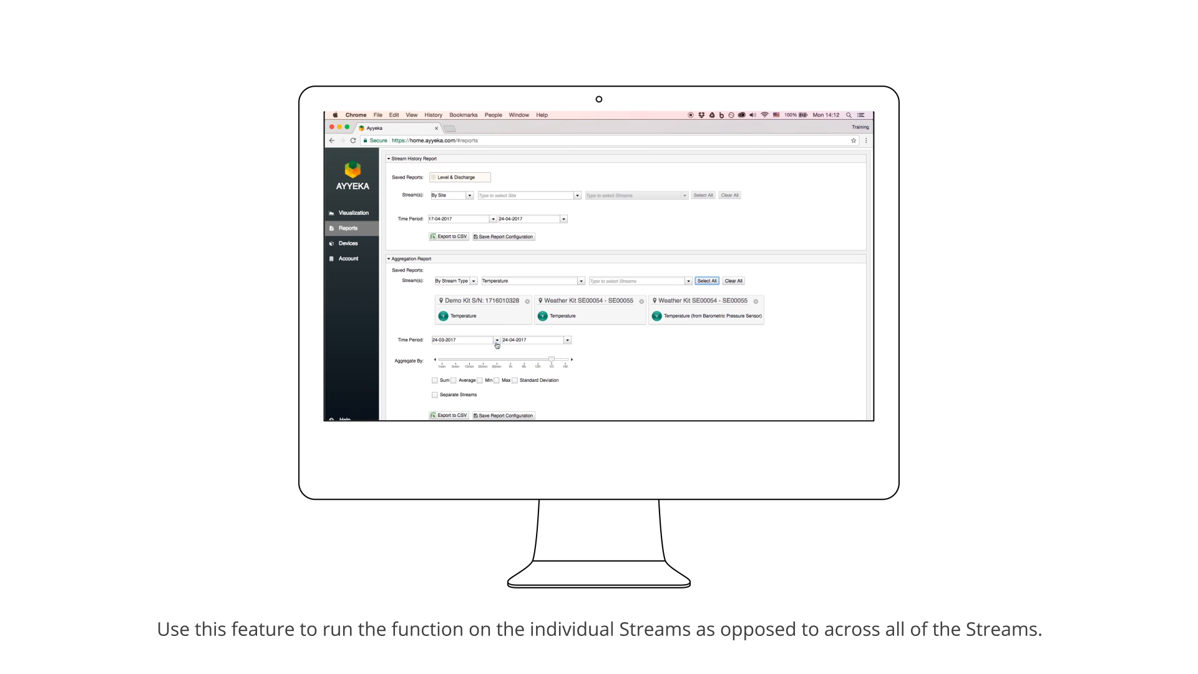
pyautogui.click(461, 340)
pyautogui.write('01')
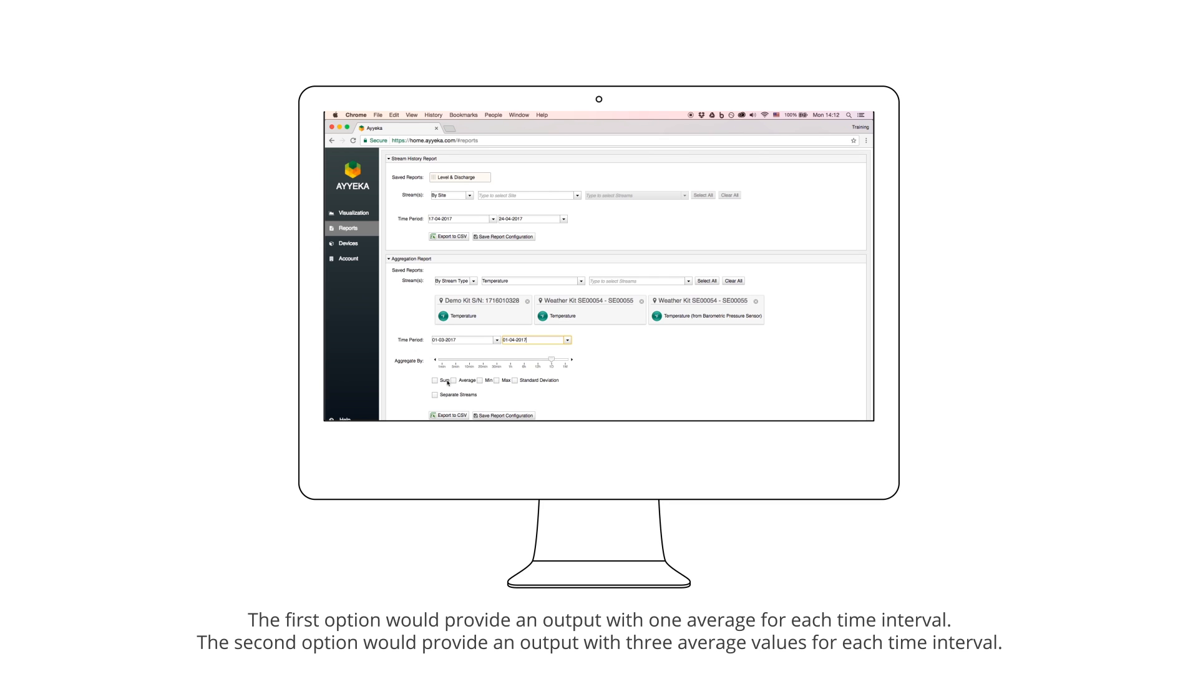
# - Average Temperature by 1 hour, export the aggregation to CSV, and open the file
pyautogui.click(452, 381)
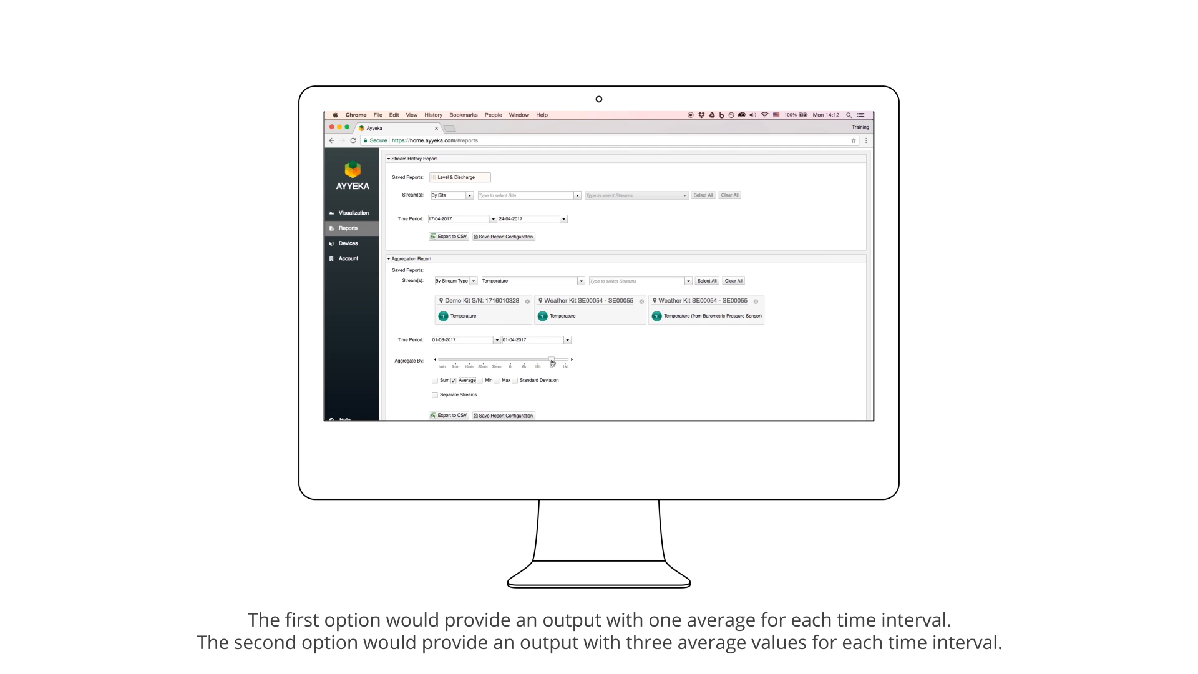
pyautogui.moveTo(552, 360); pyautogui.dragTo(510, 360)
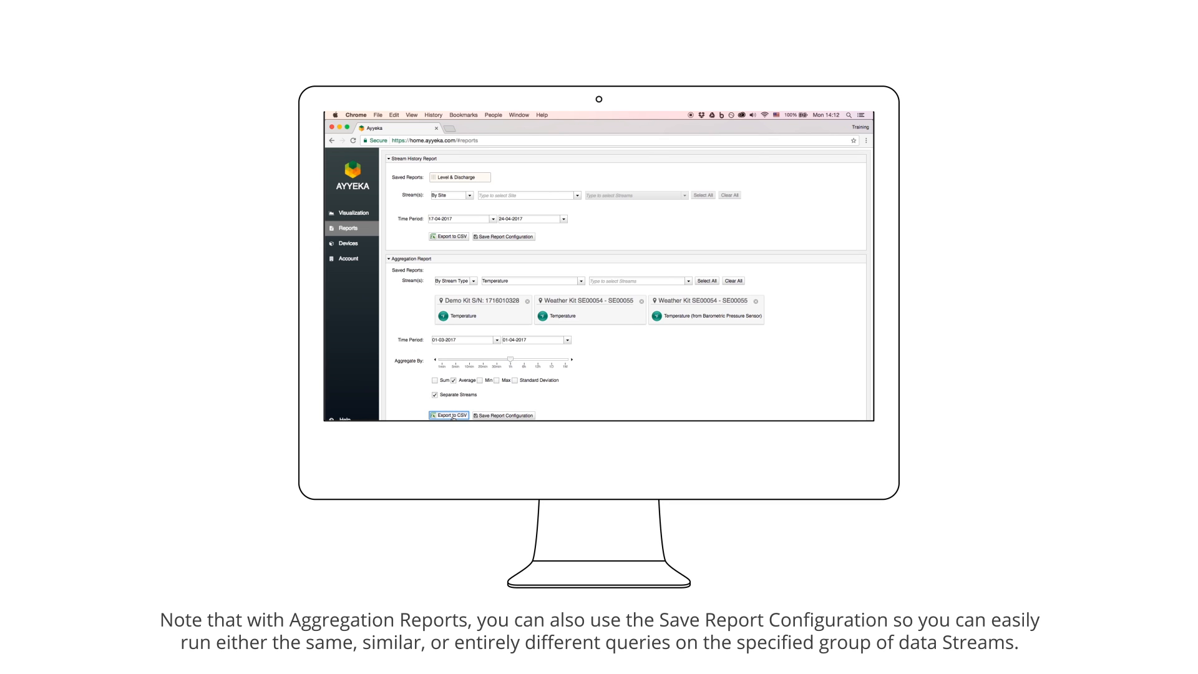
pyautogui.click(450, 415)
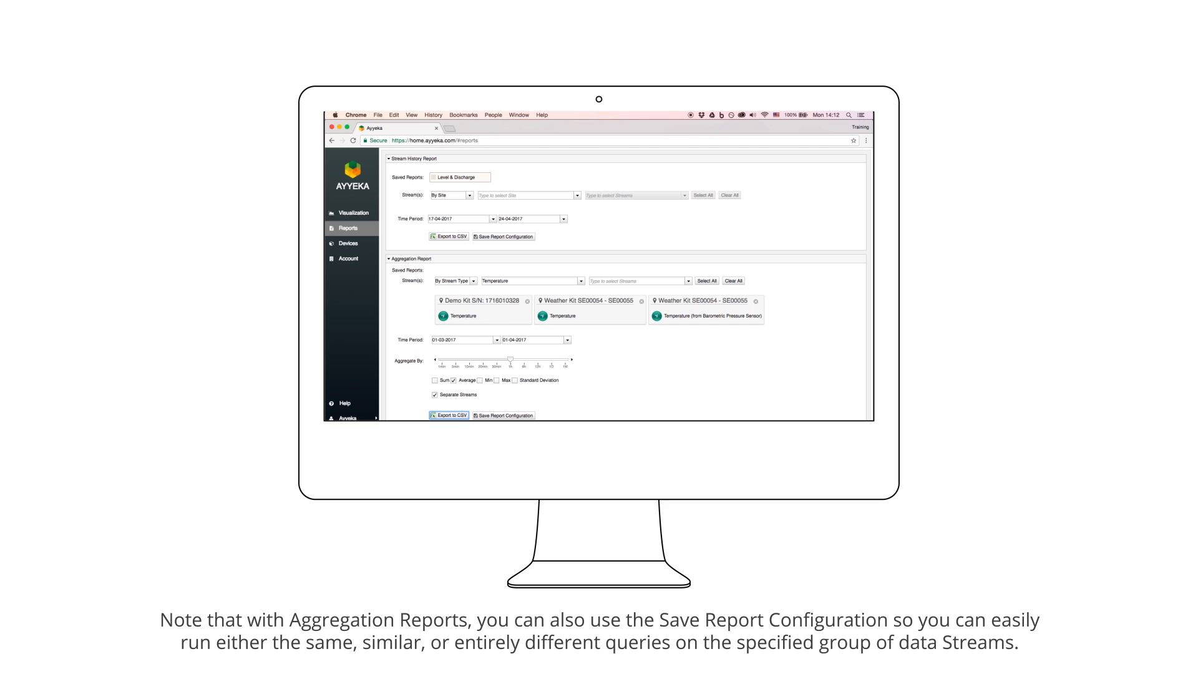
pyautogui.click(449, 415)
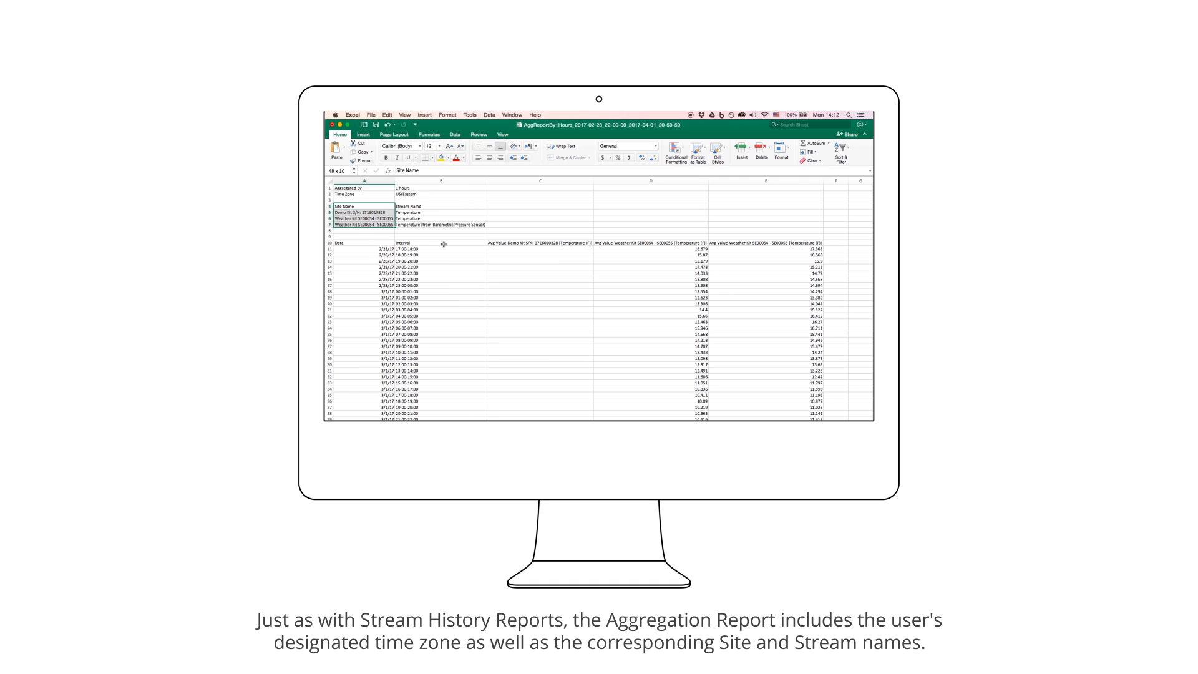
# - Inspect the Stream Name, Date and Demo Kit hourly average cells in Excel
pyautogui.click(439, 206)
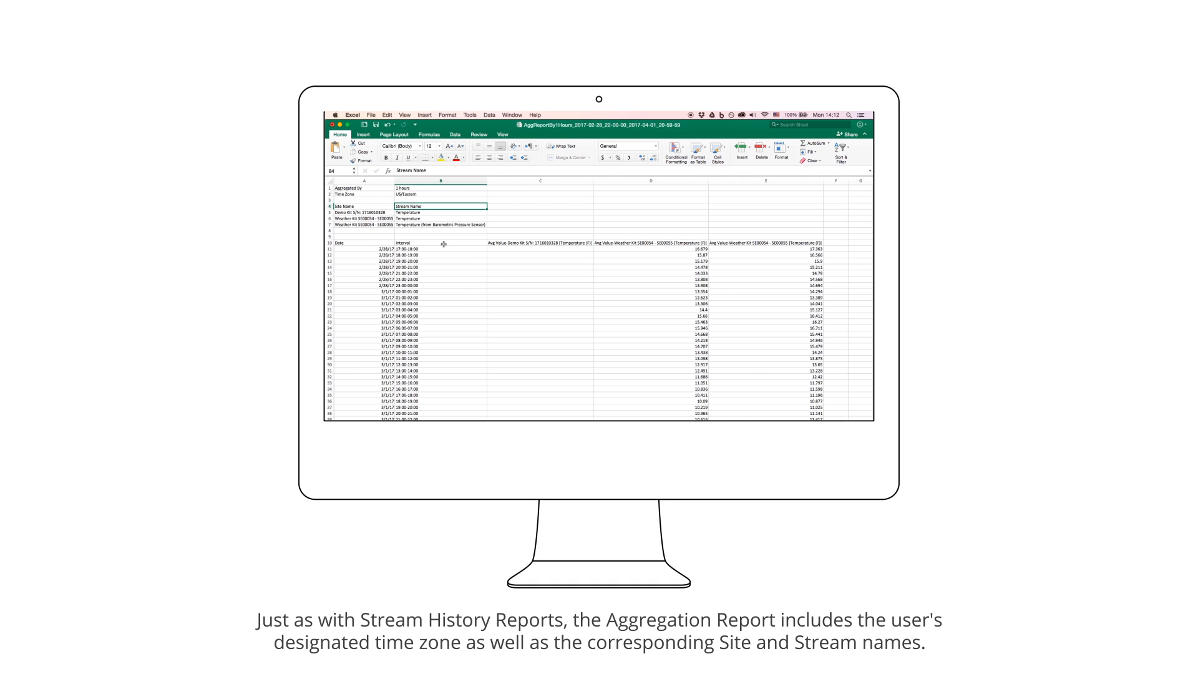
pyautogui.click(365, 242)
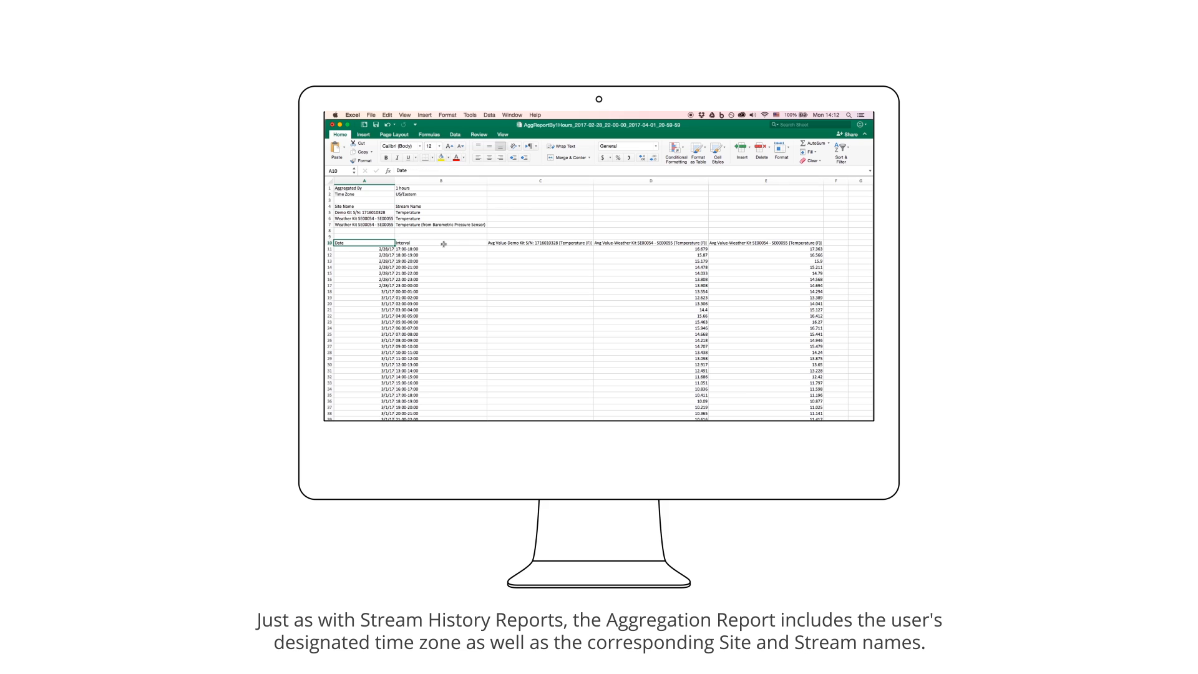
pyautogui.click(364, 248)
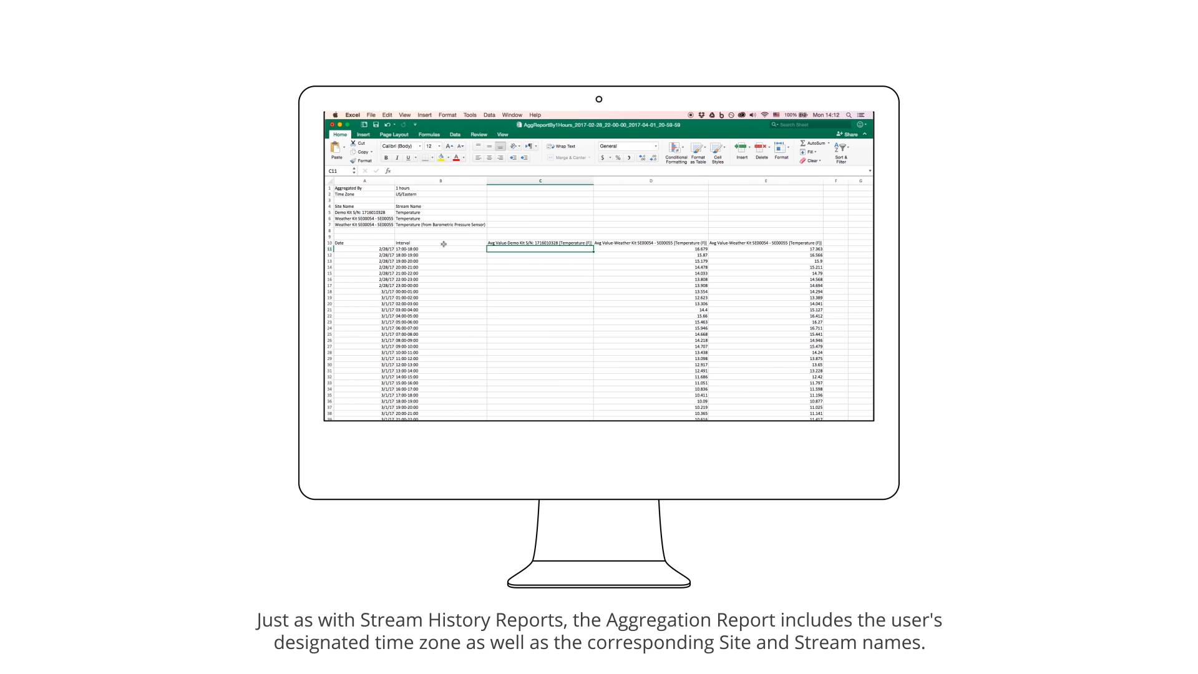
pyautogui.click(764, 248)
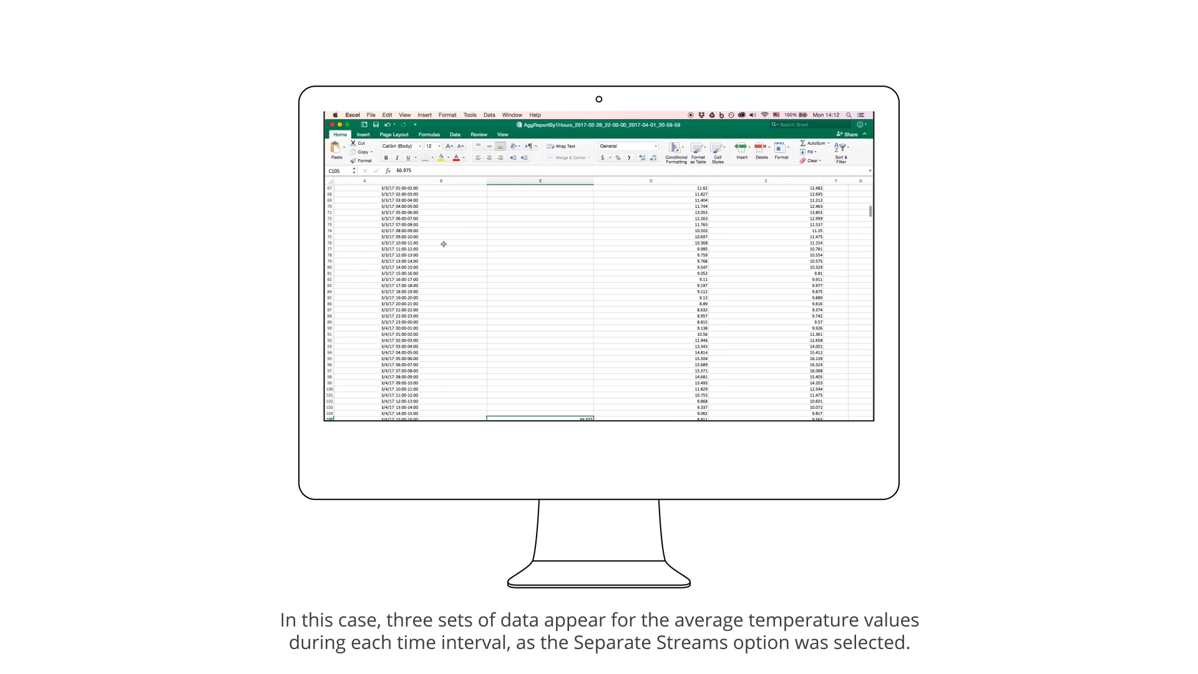
pyautogui.scroll(-3)
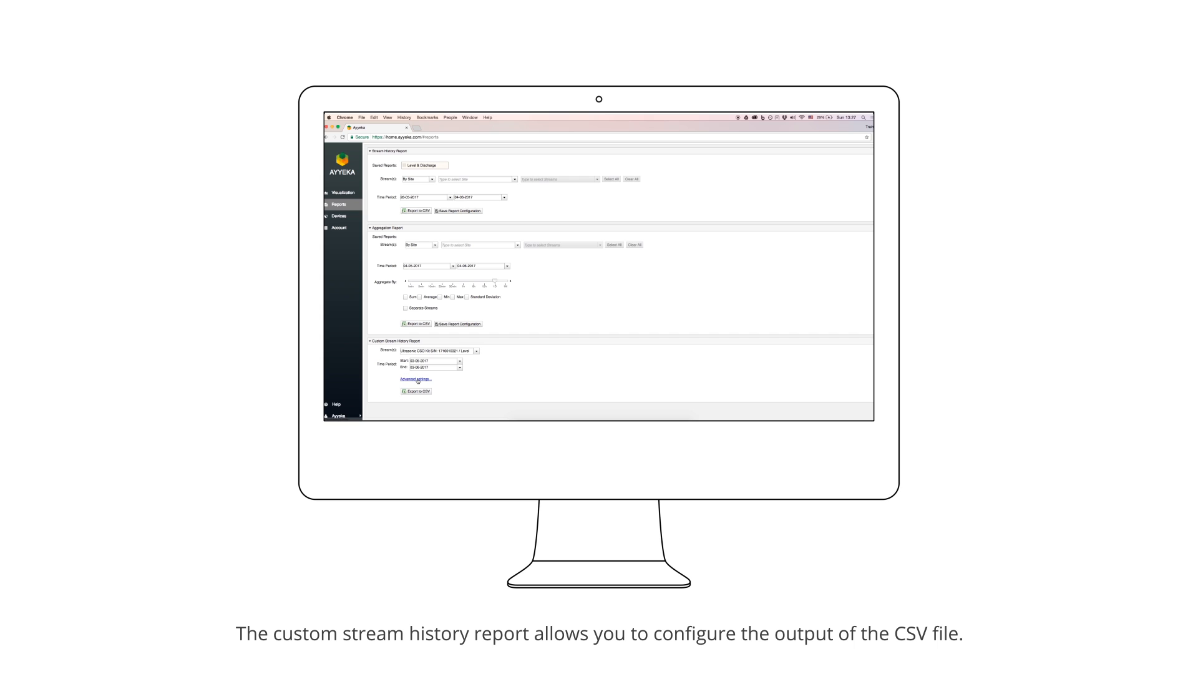
# - Show the custom report's advanced output settings and set the period start date and time
pyautogui.click(414, 380)
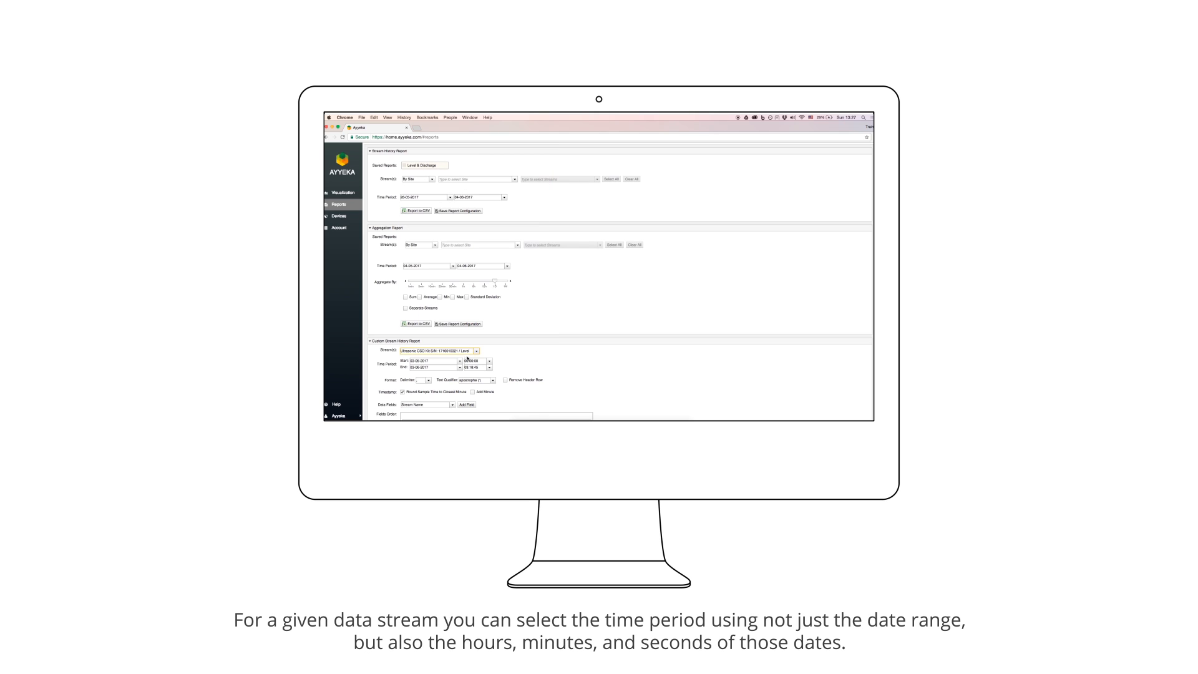
pyautogui.click(434, 360)
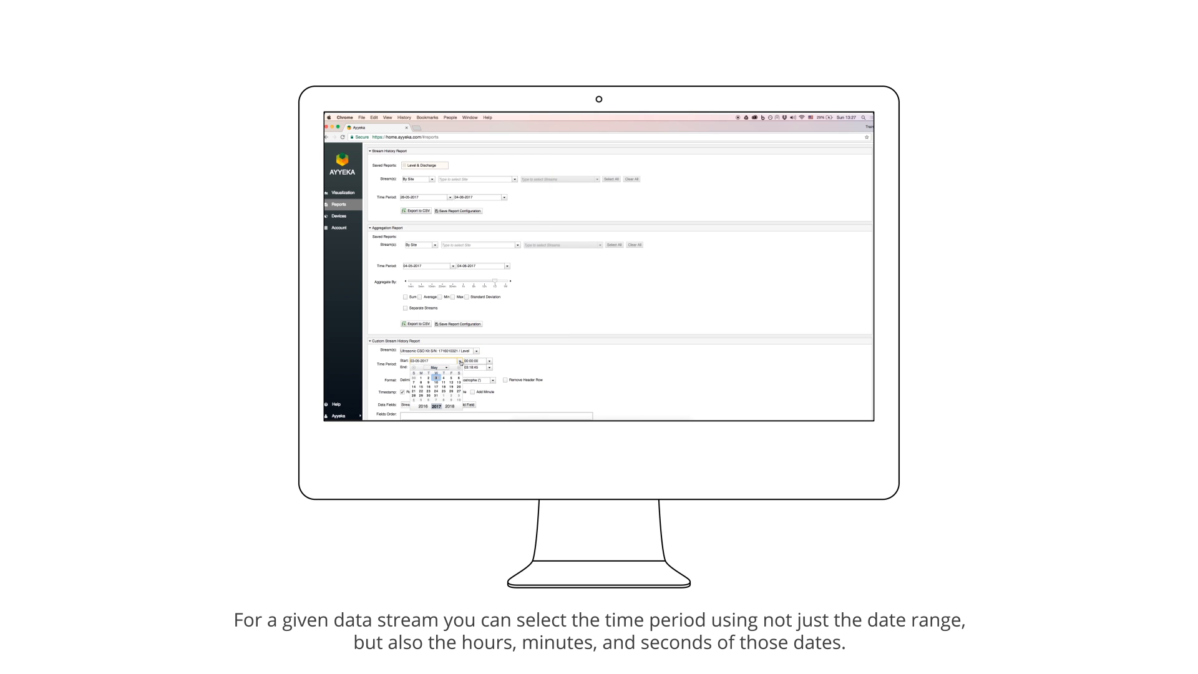
pyautogui.click(435, 378)
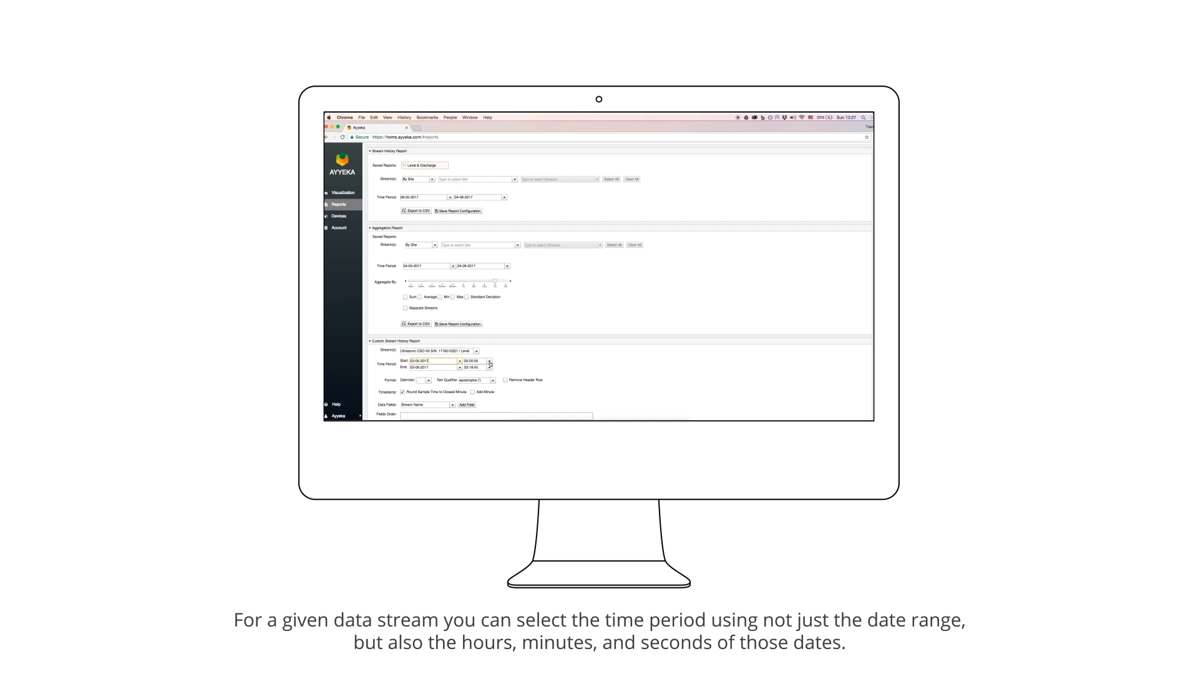
pyautogui.click(489, 361)
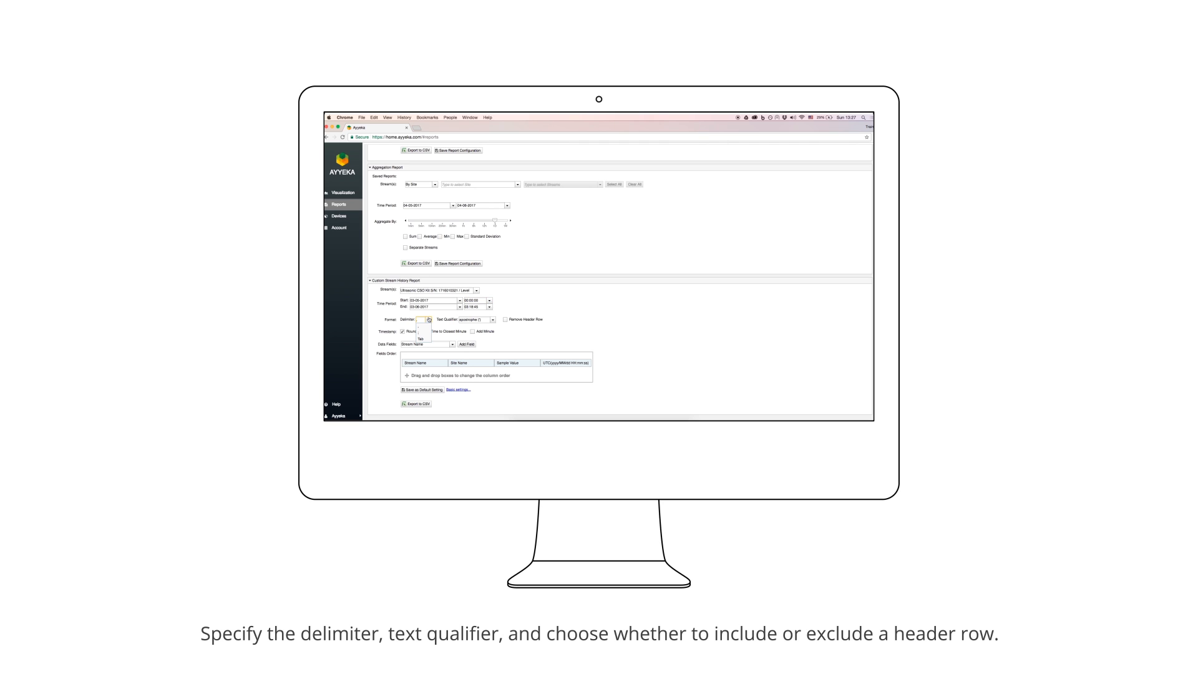
pyautogui.click(422, 320)
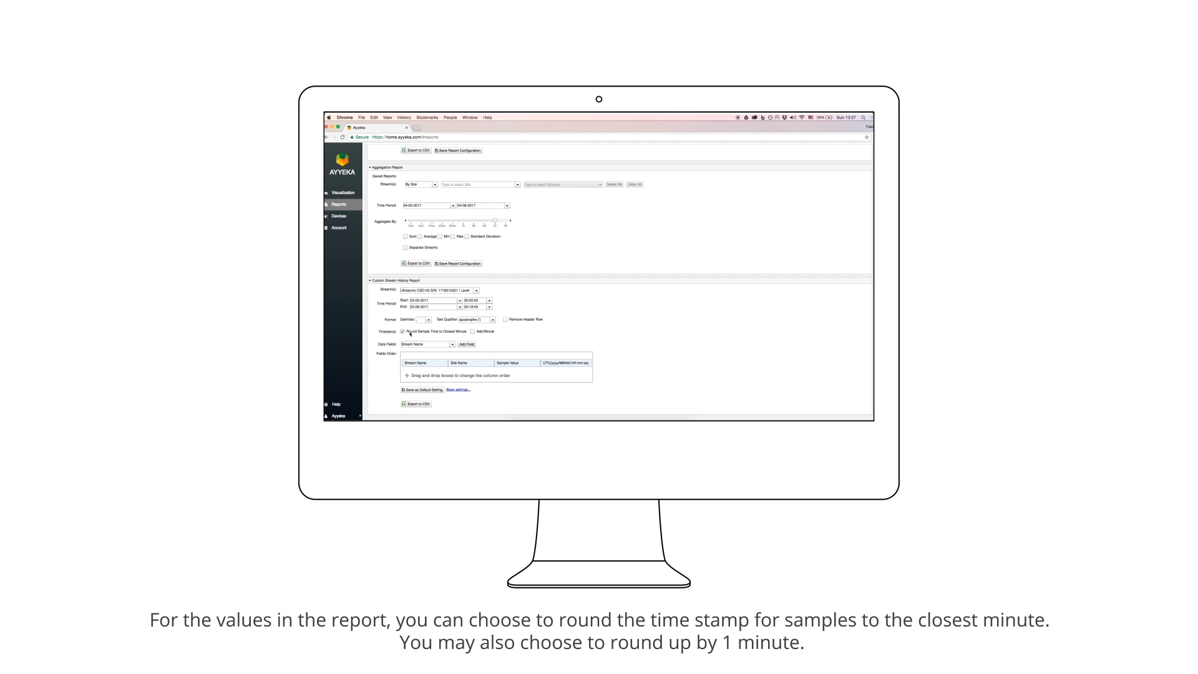
pyautogui.moveTo(481, 334)
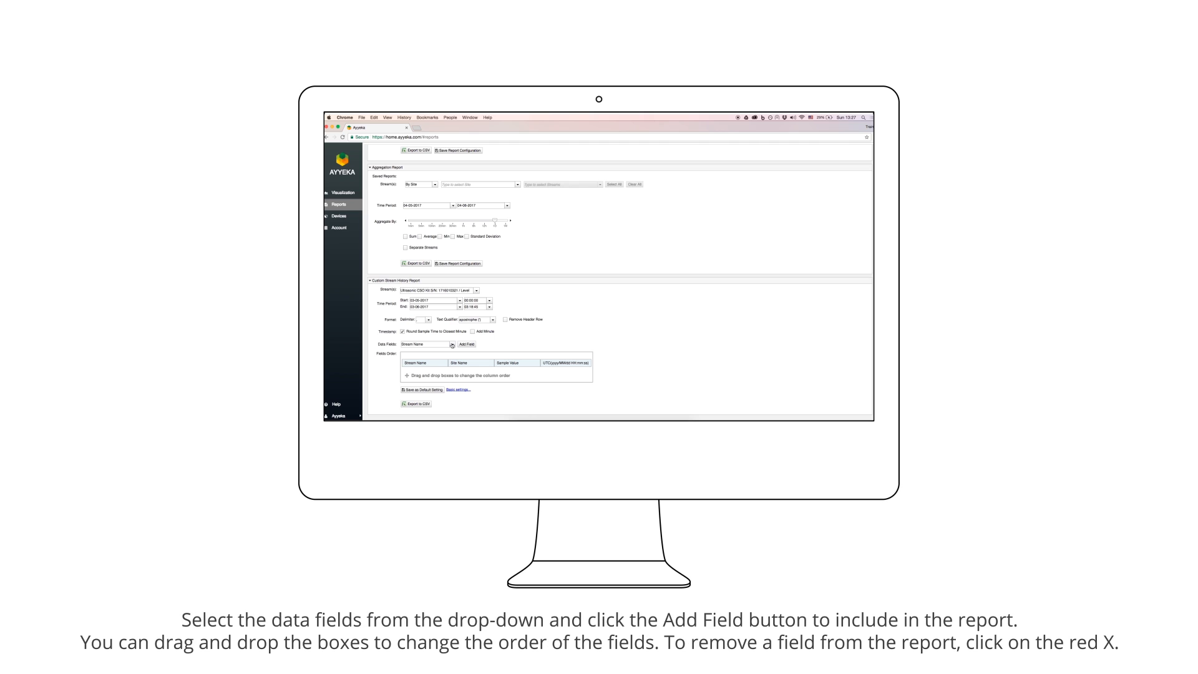
# - Add the Local Time Zone Name field, move Sample Value last, and save as default
pyautogui.click(425, 344)
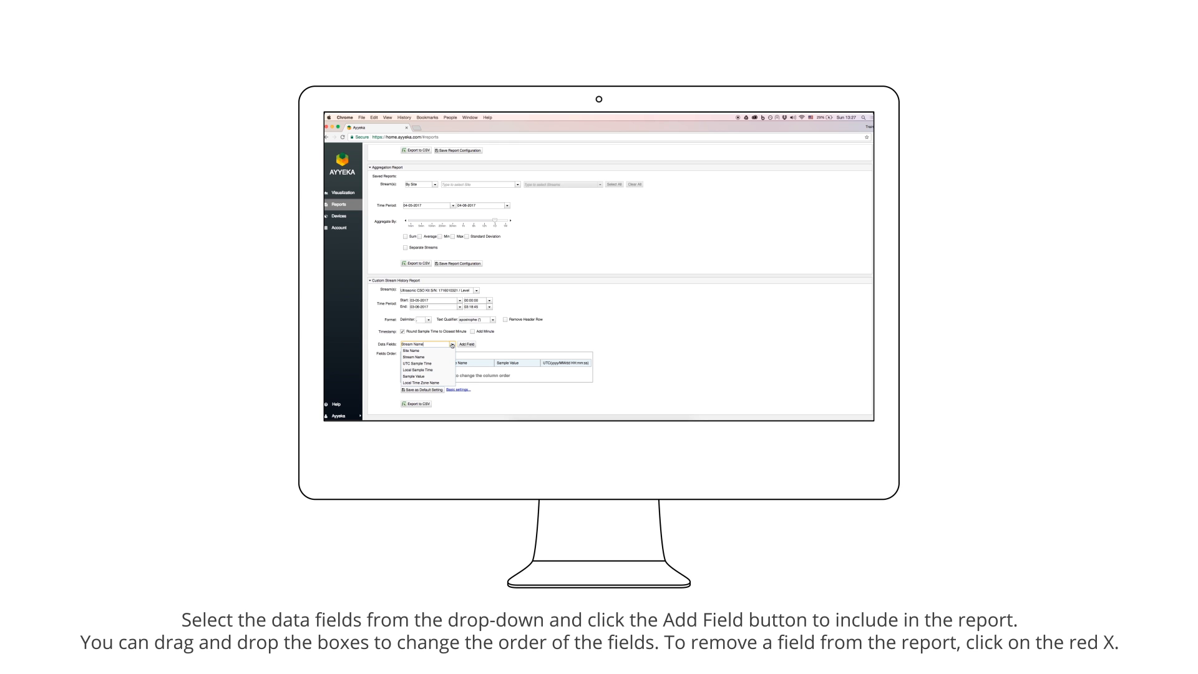
pyautogui.click(422, 382)
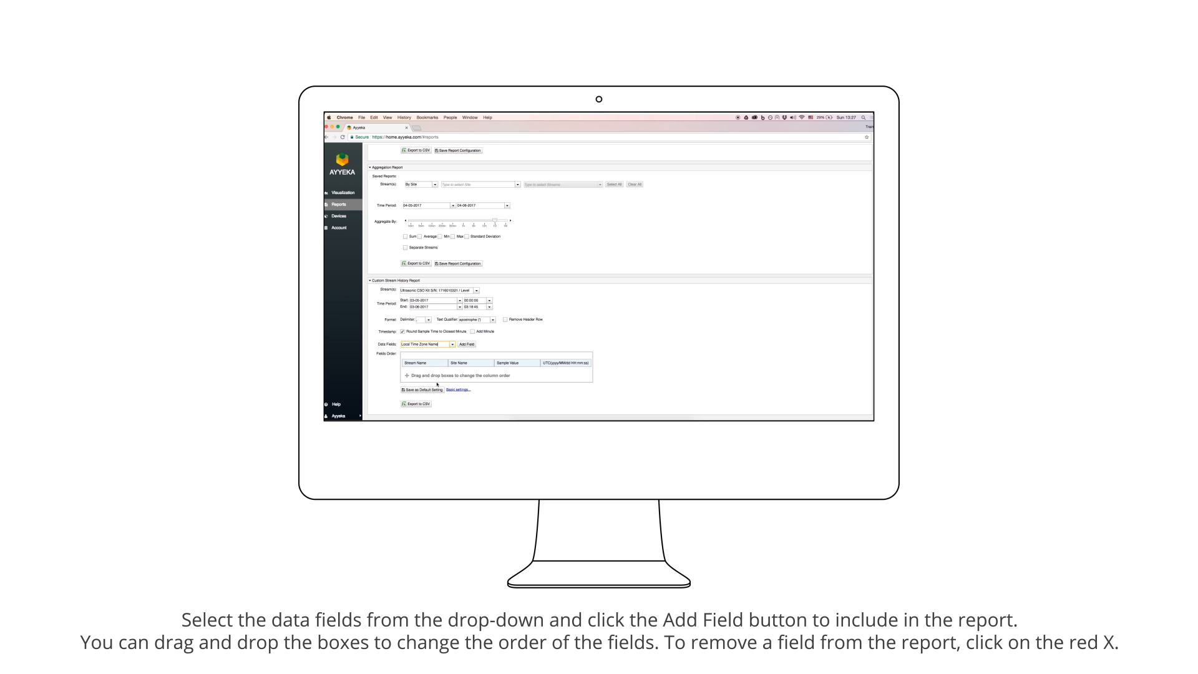
pyautogui.click(466, 344)
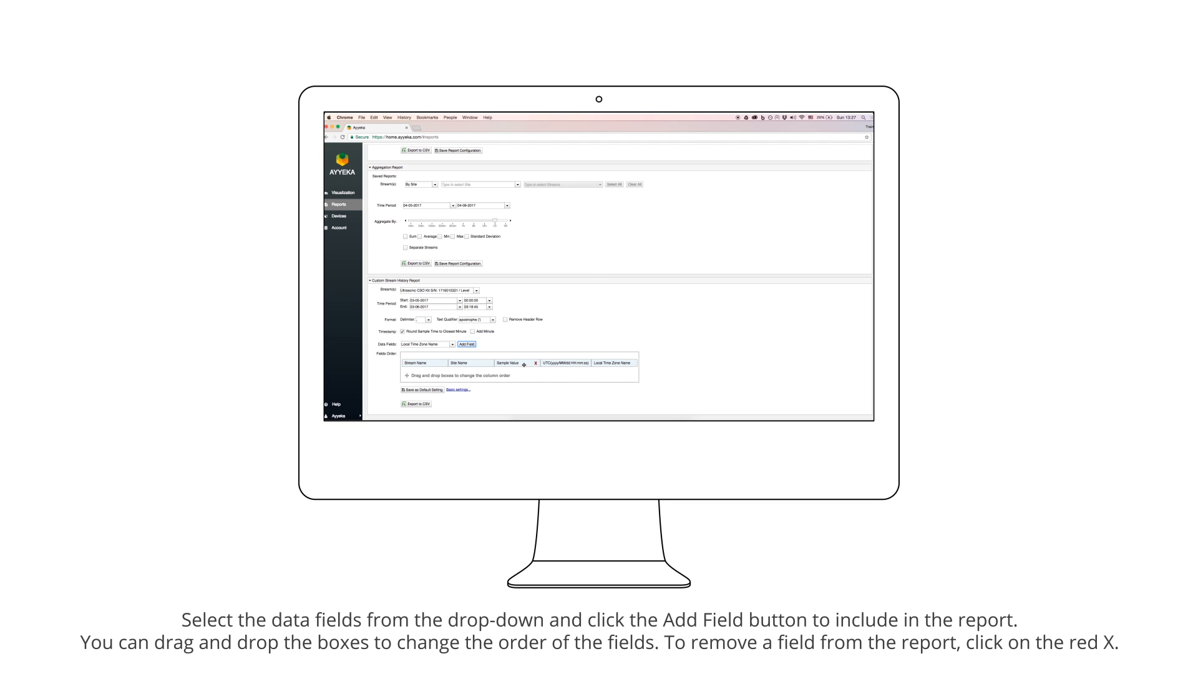
pyautogui.click(466, 344)
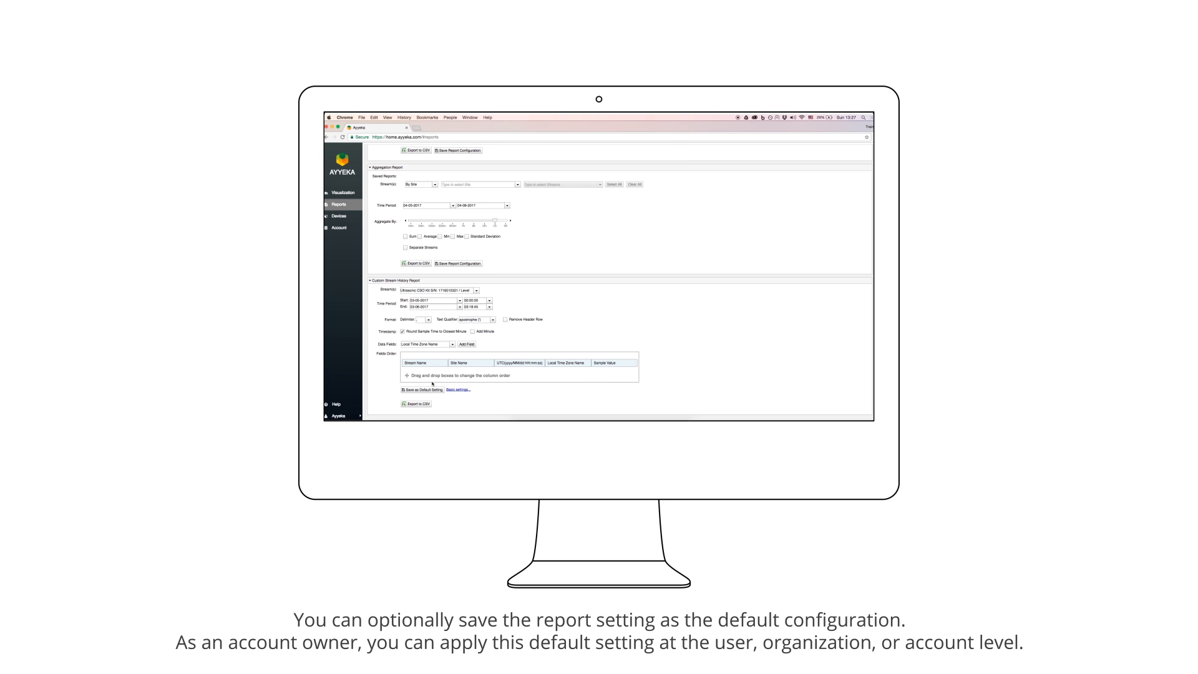
pyautogui.click(420, 389)
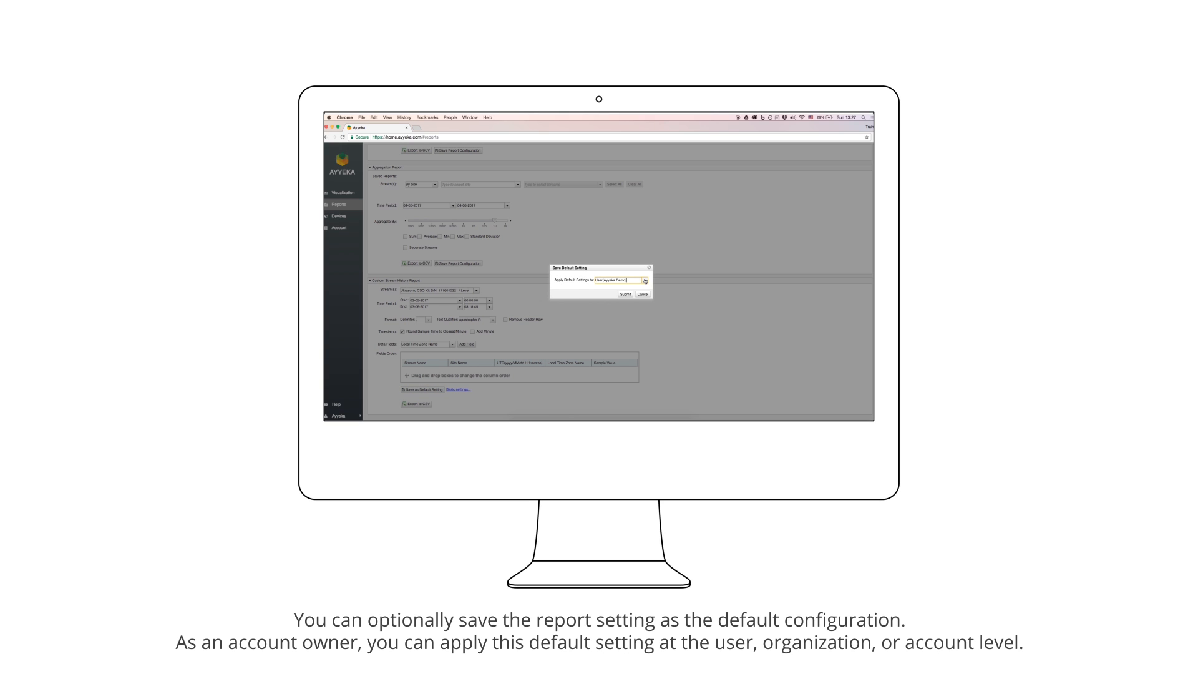
# - Apply the default setting at the Account level and list the available accounts
pyautogui.click(643, 280)
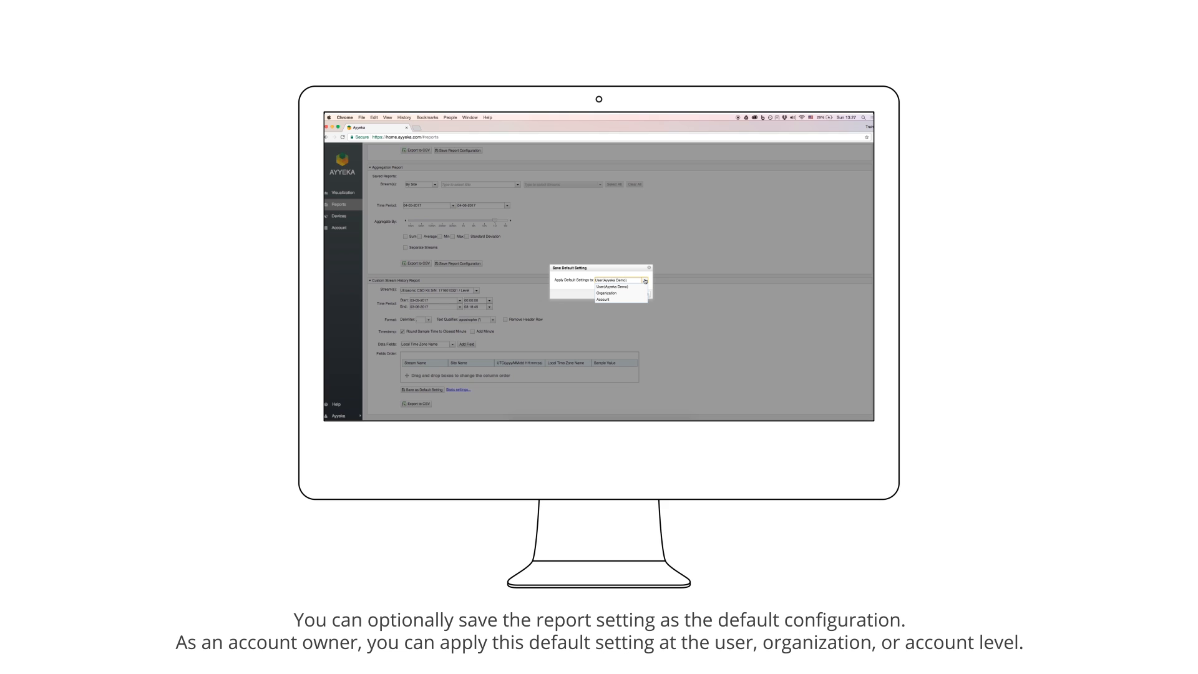
pyautogui.click(602, 299)
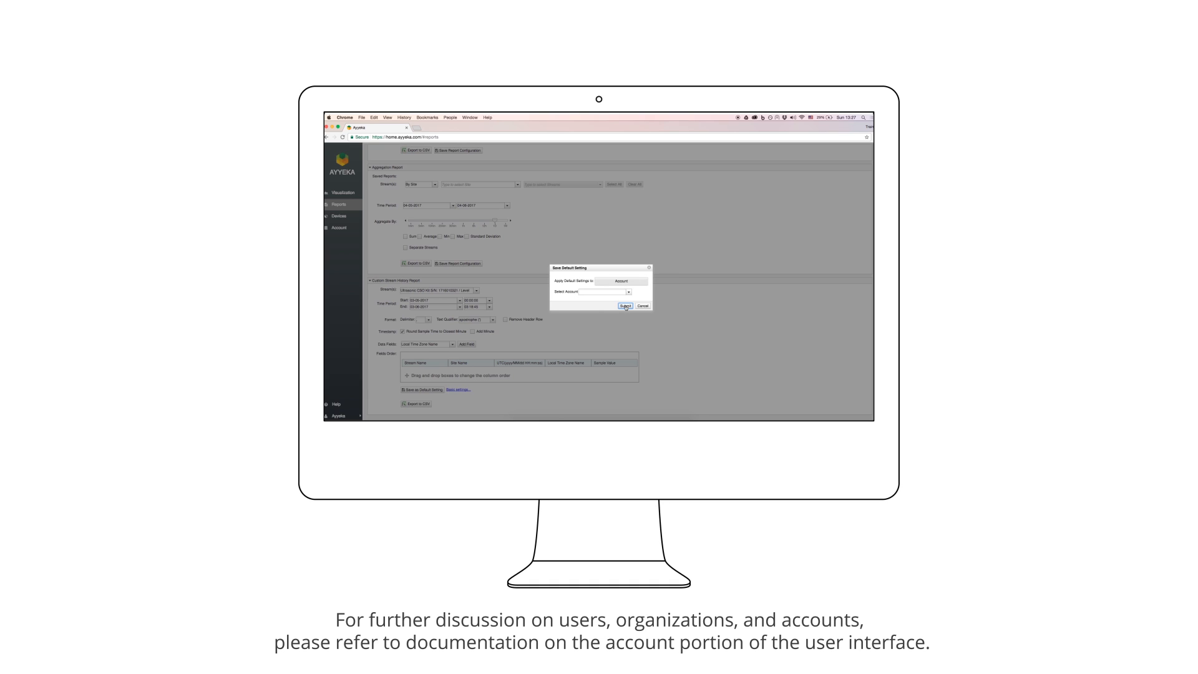
pyautogui.click(628, 291)
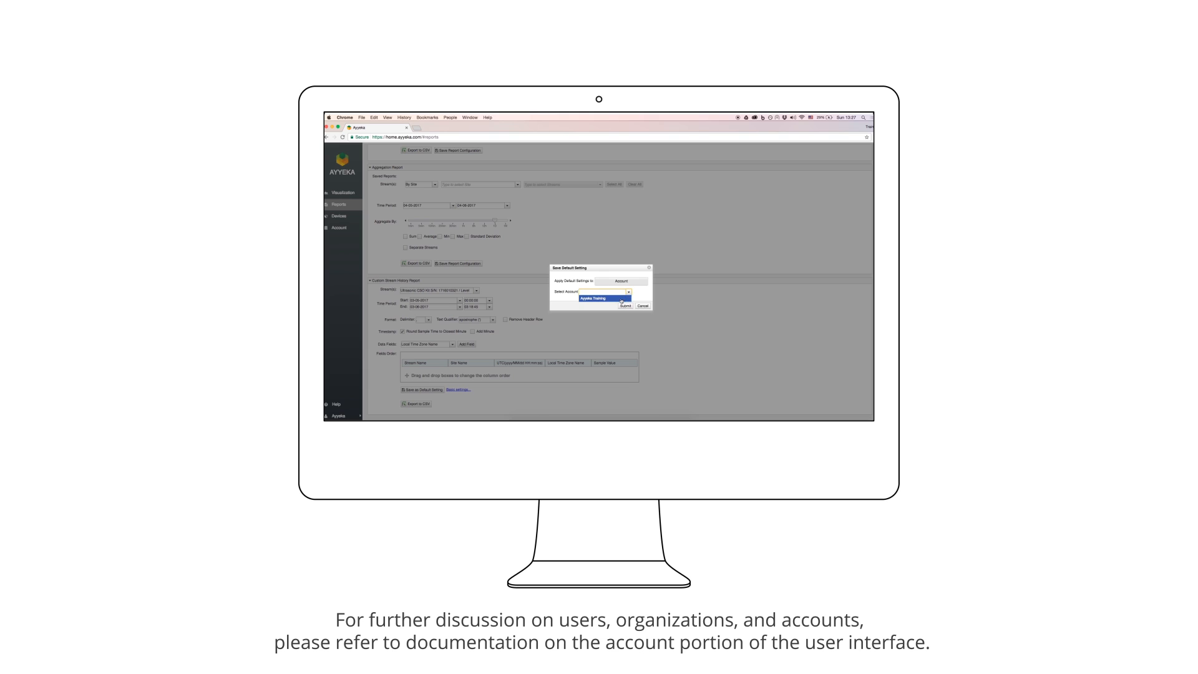